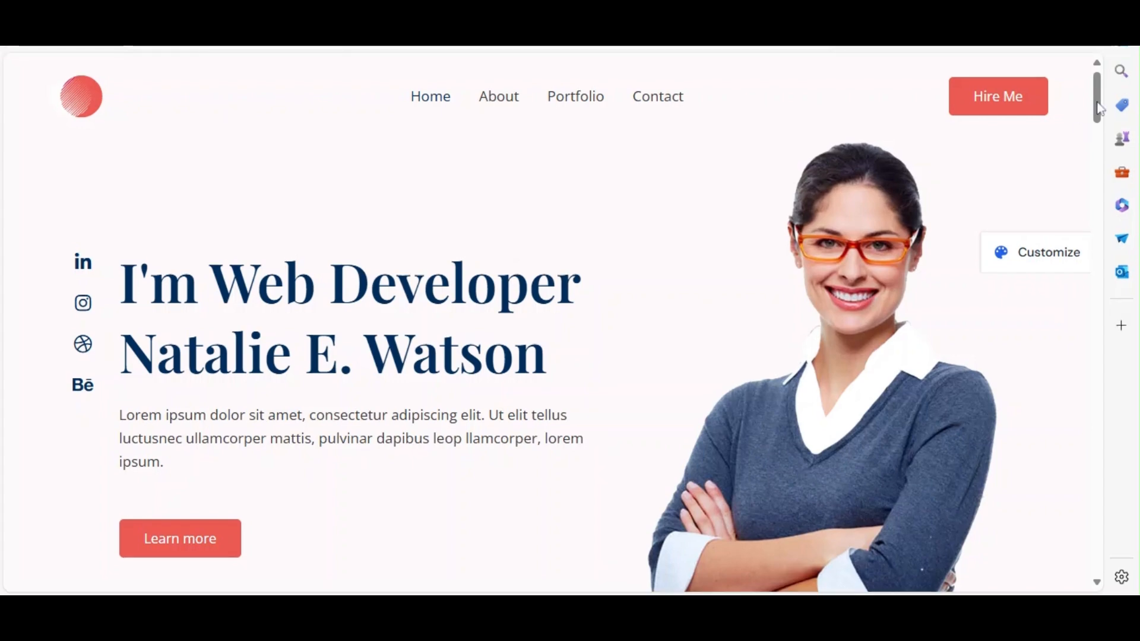
Scroll through the live home page to review the finished portfolio layout.
scroll("down", 3)
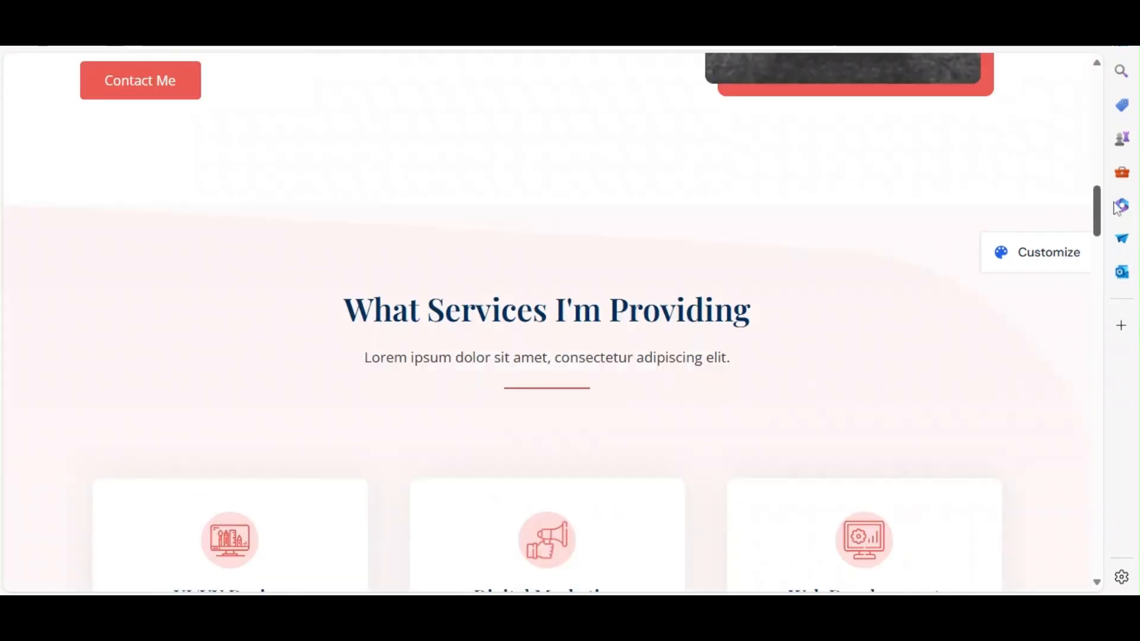
scroll("up", 3)
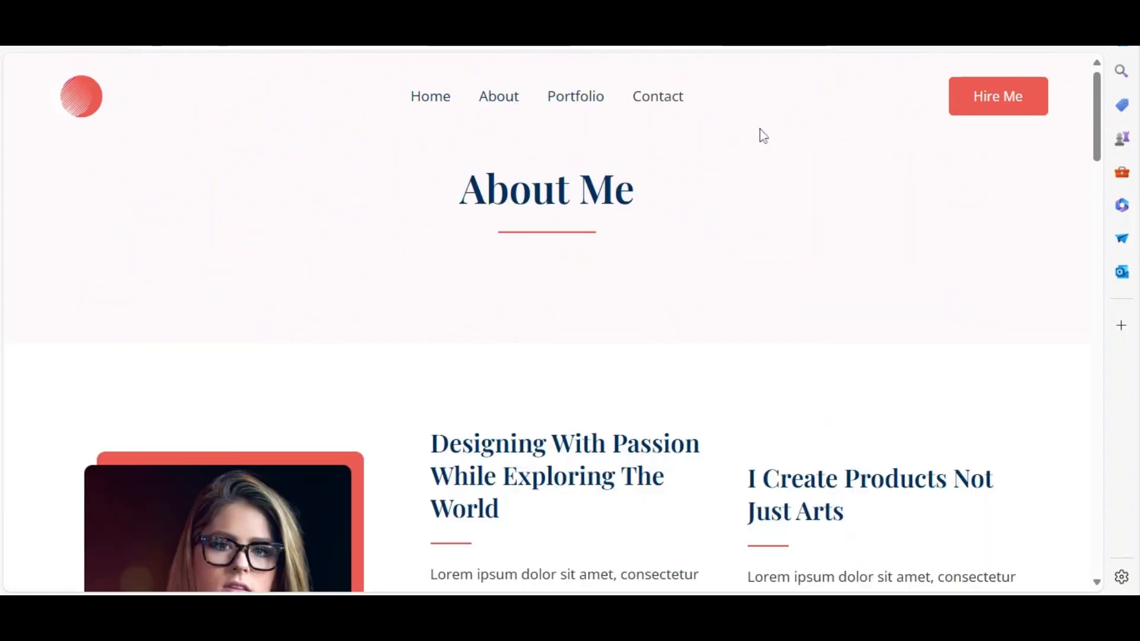
scroll("down", 3)
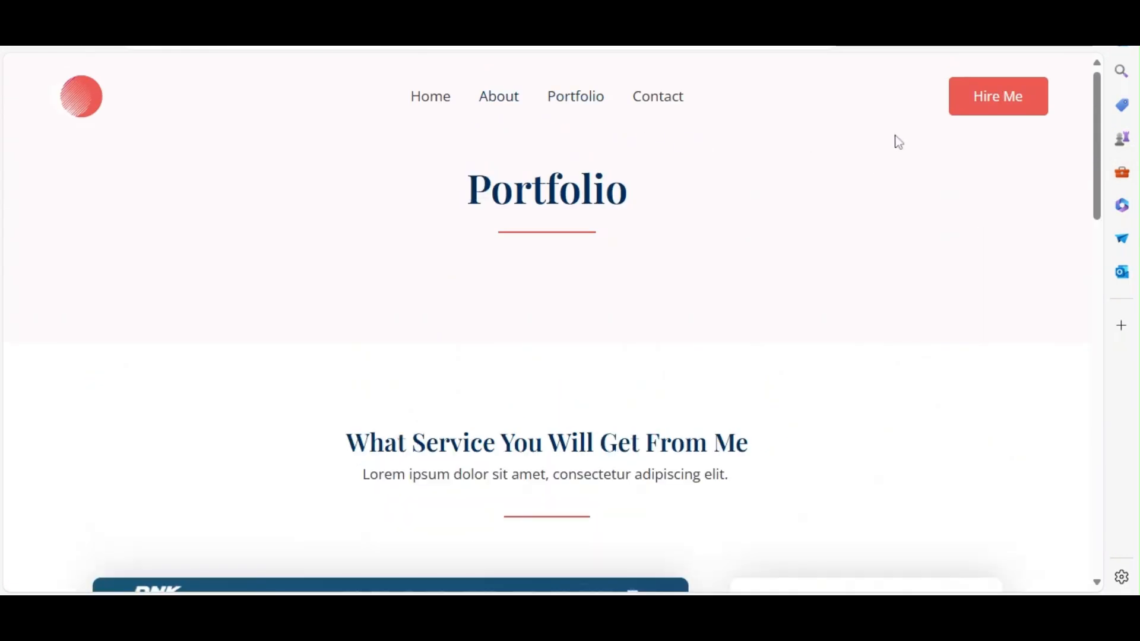
scroll("down", 3)
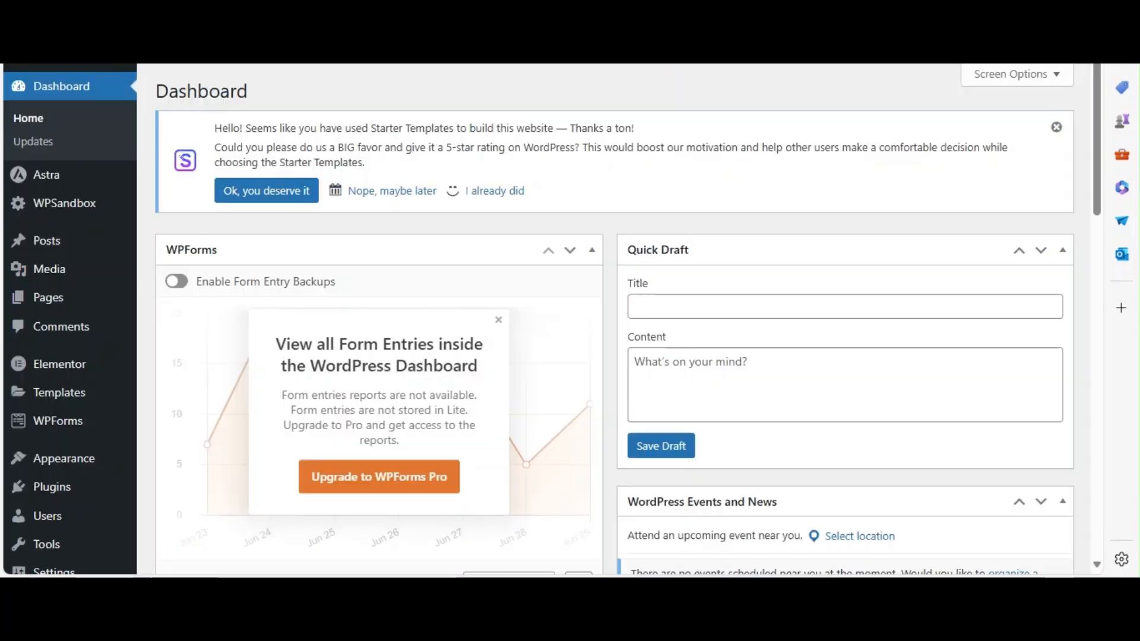
Go to Appearance > Themes, view Astra as active, and search the theme directory for 'astra'.
left_click(64, 459)
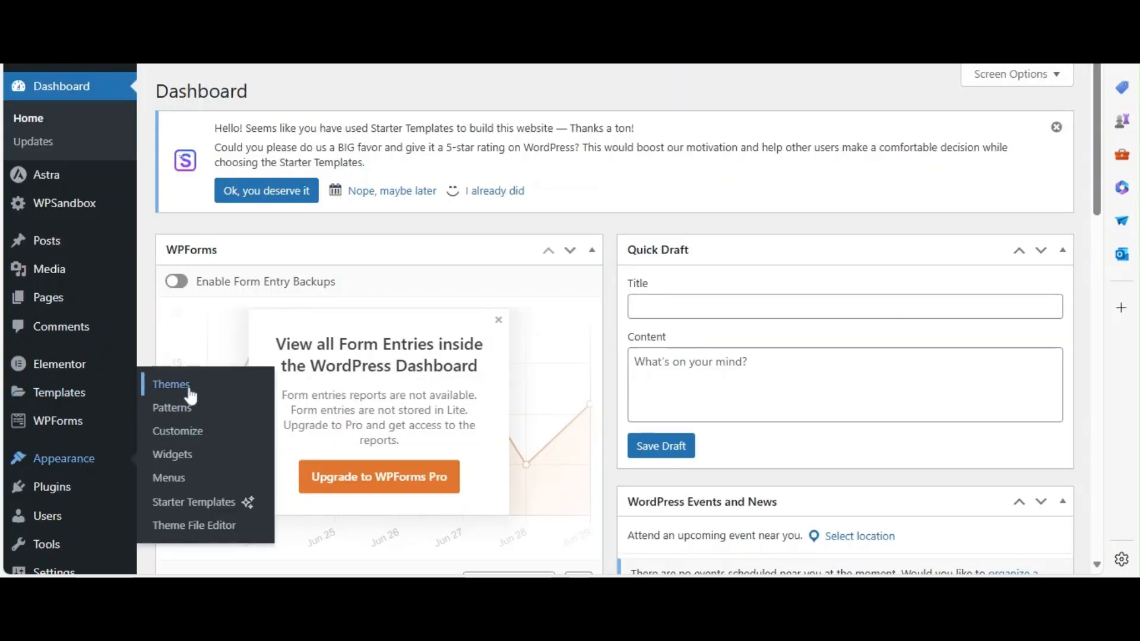
left_click(171, 383)
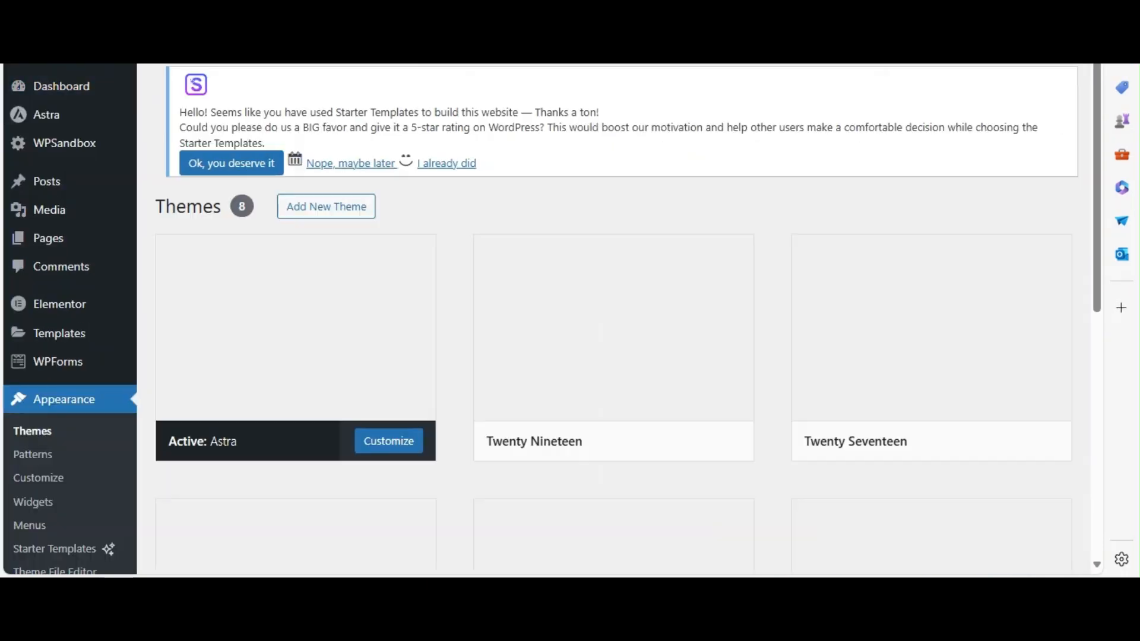
left_click(325, 206)
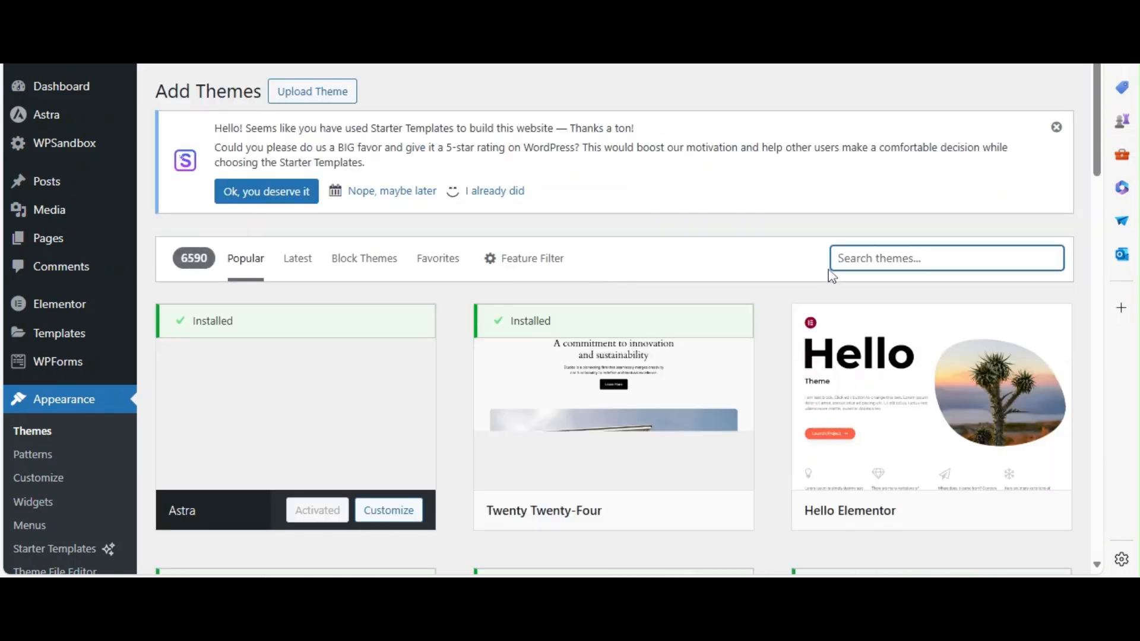
type("astra")
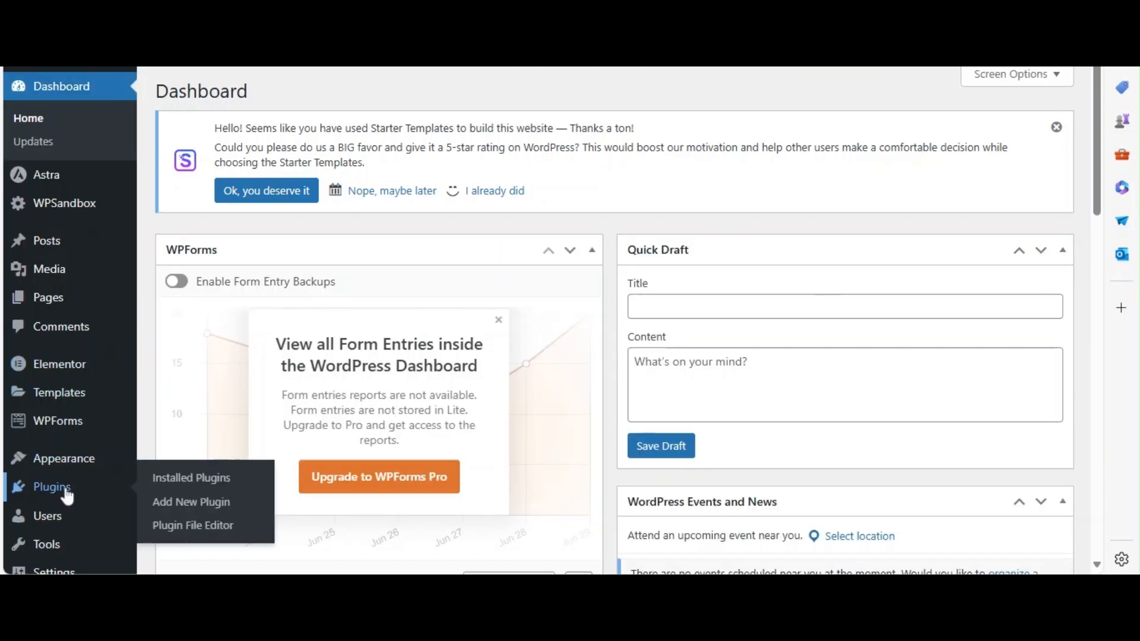
left_click(190, 501)
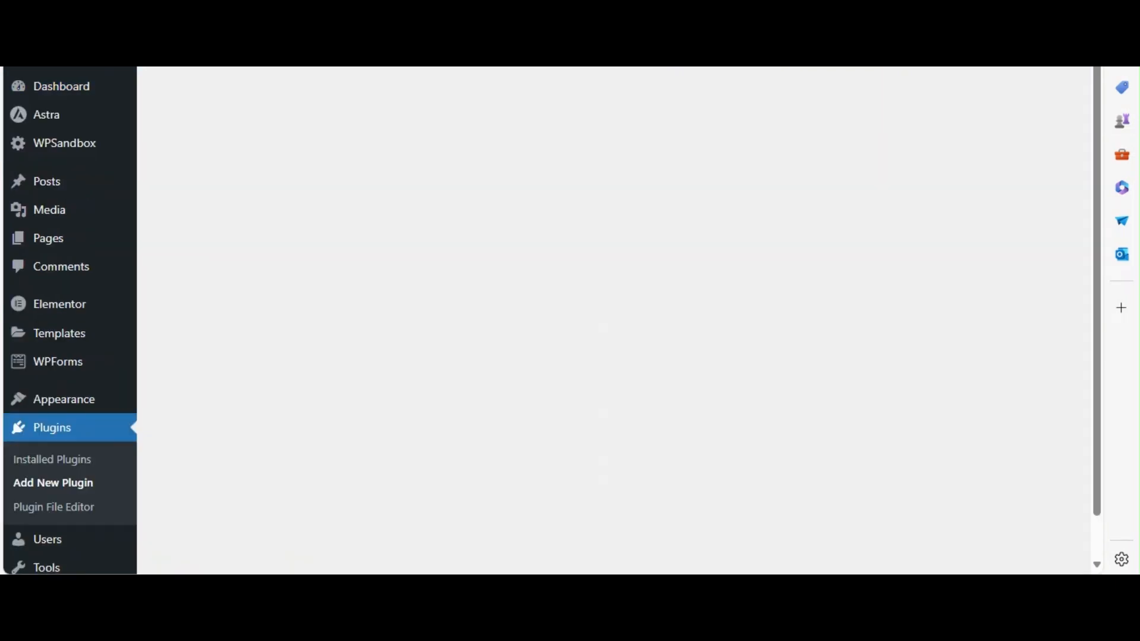
left_click(54, 483)
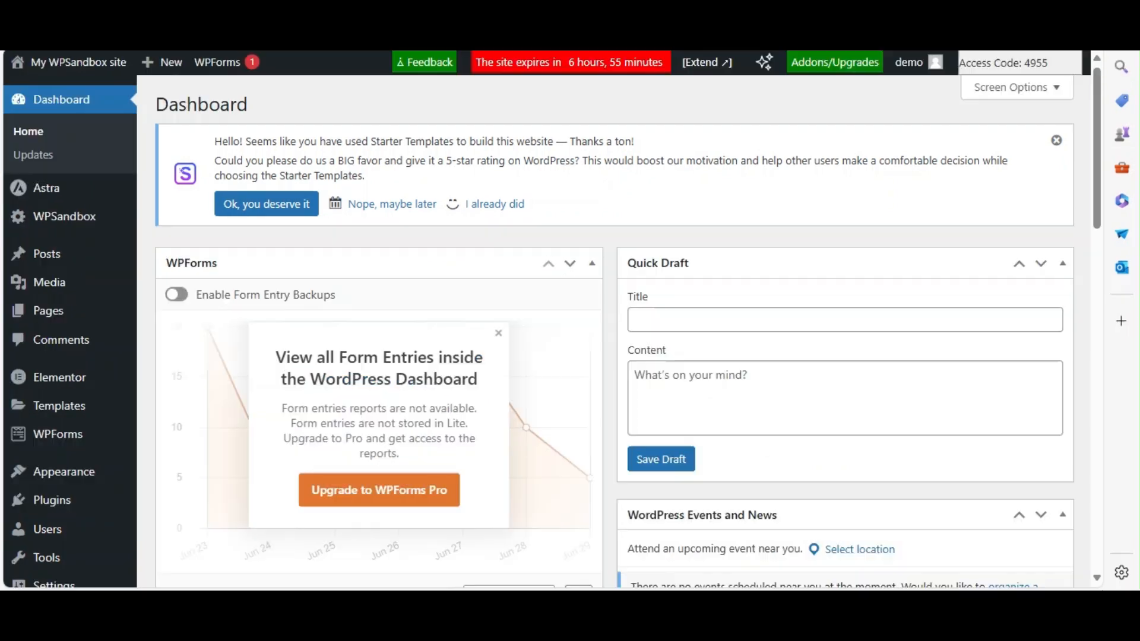
mouse_move(65, 471)
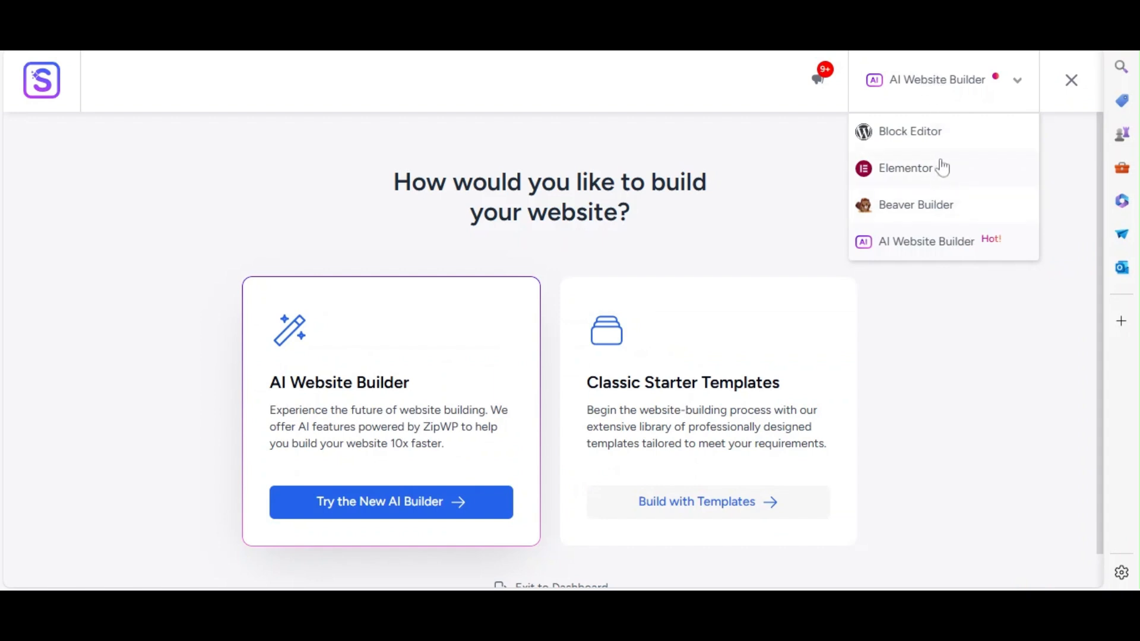
mouse_move(892, 54)
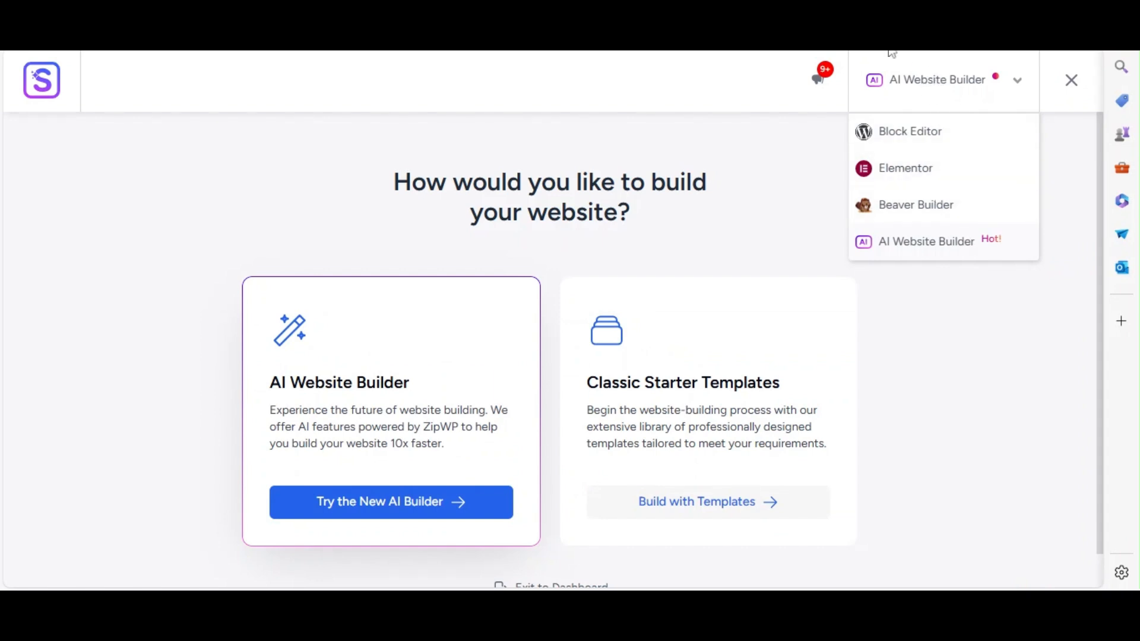
Choose Elementor as the builder and search Starter Templates for 'portfolio'.
left_click(905, 167)
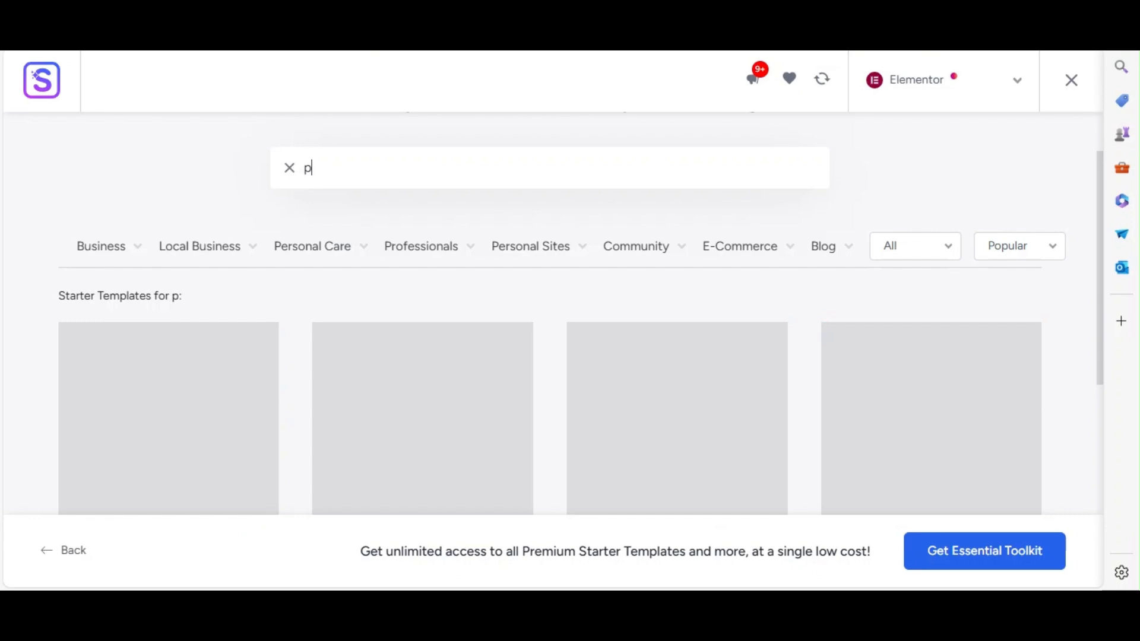
type("ortfp")
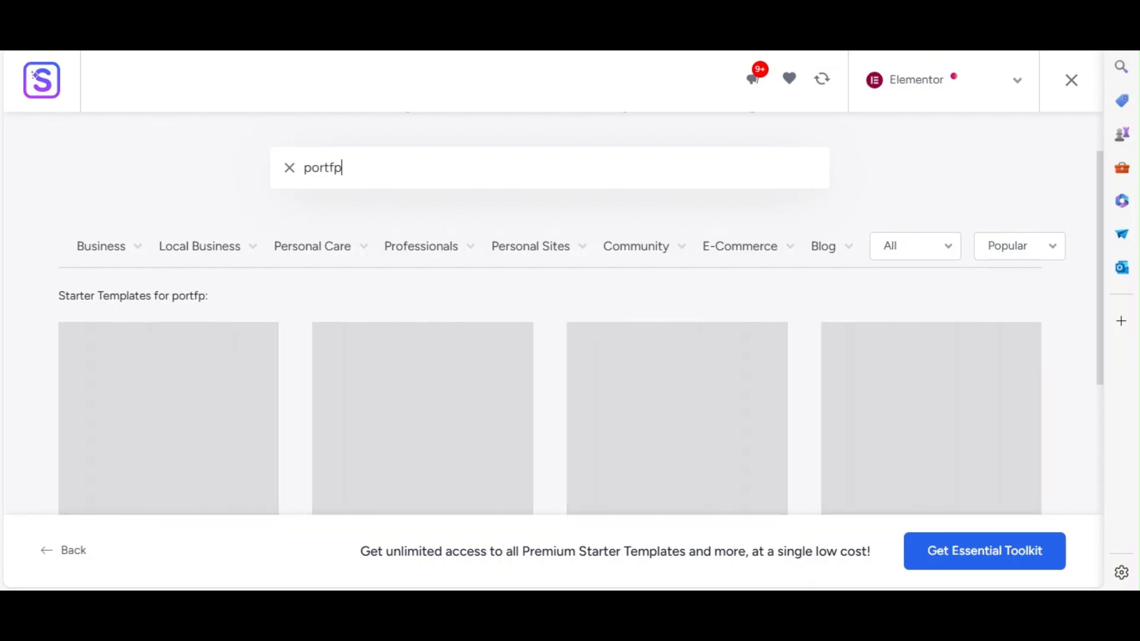
type("olio")
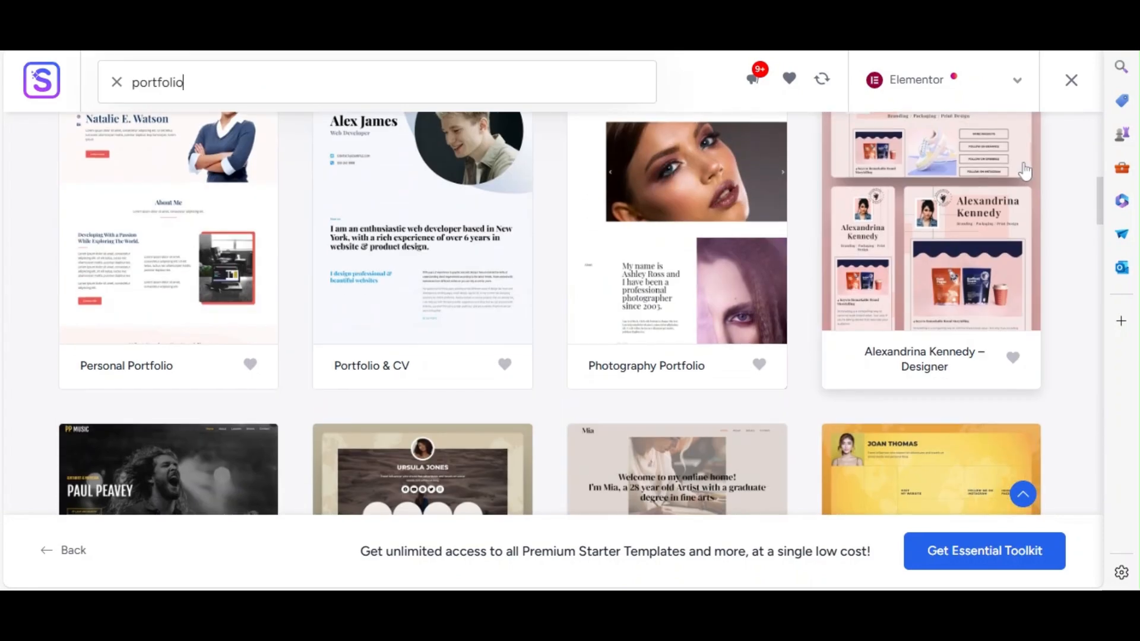
left_click(1070, 80)
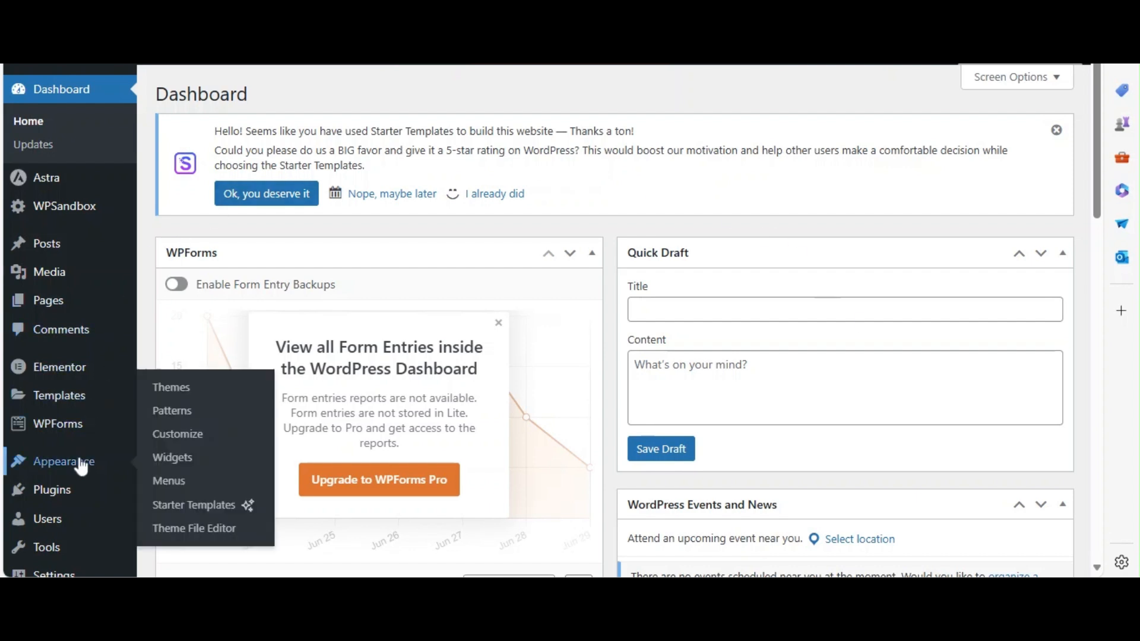
mouse_move(177, 435)
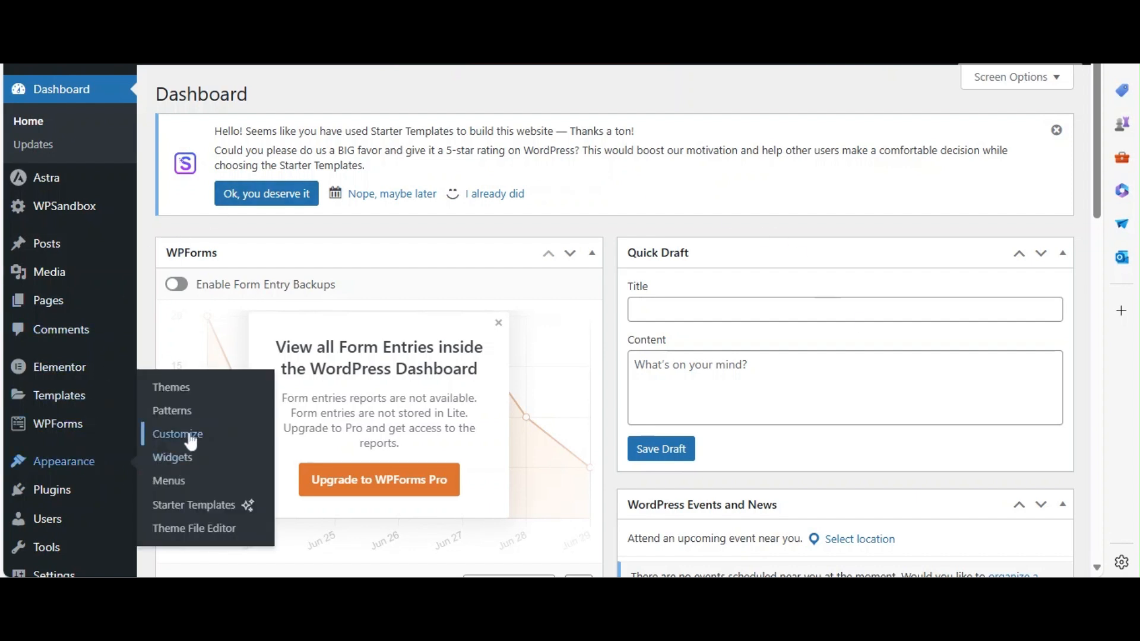
Enter the Astra Customizer and review the Global and Container layout settings.
left_click(177, 435)
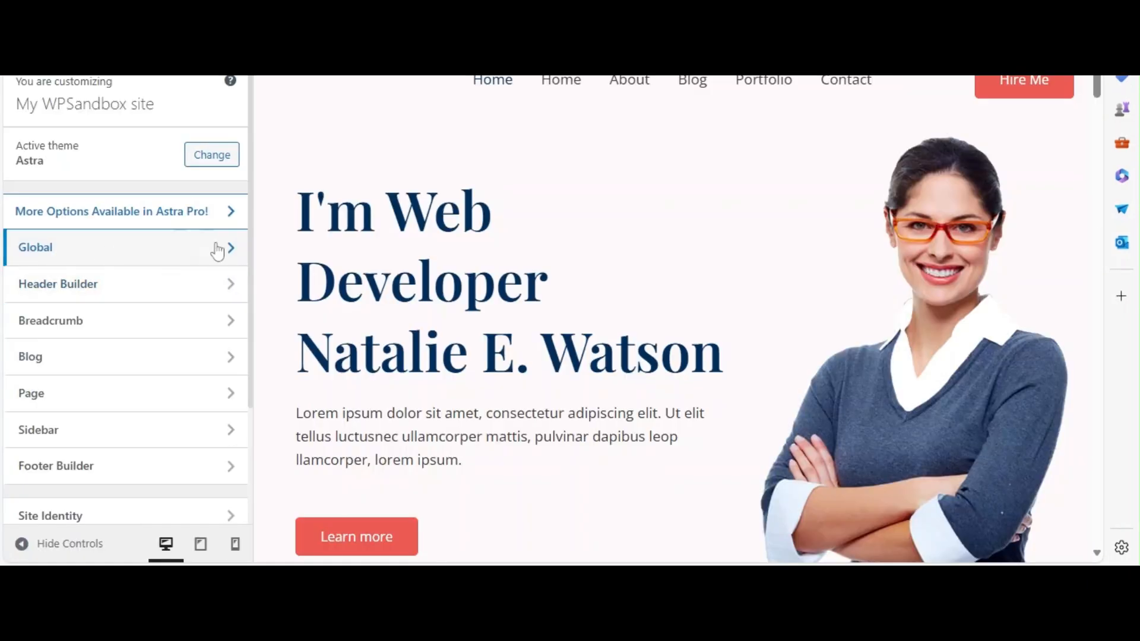
left_click(124, 247)
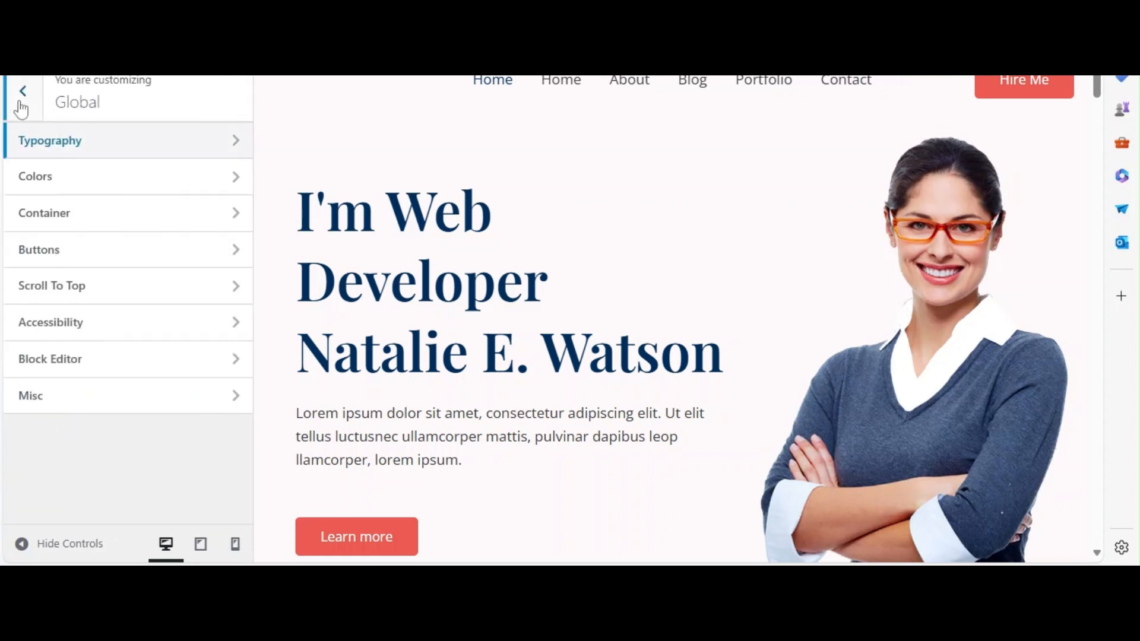
mouse_move(97, 181)
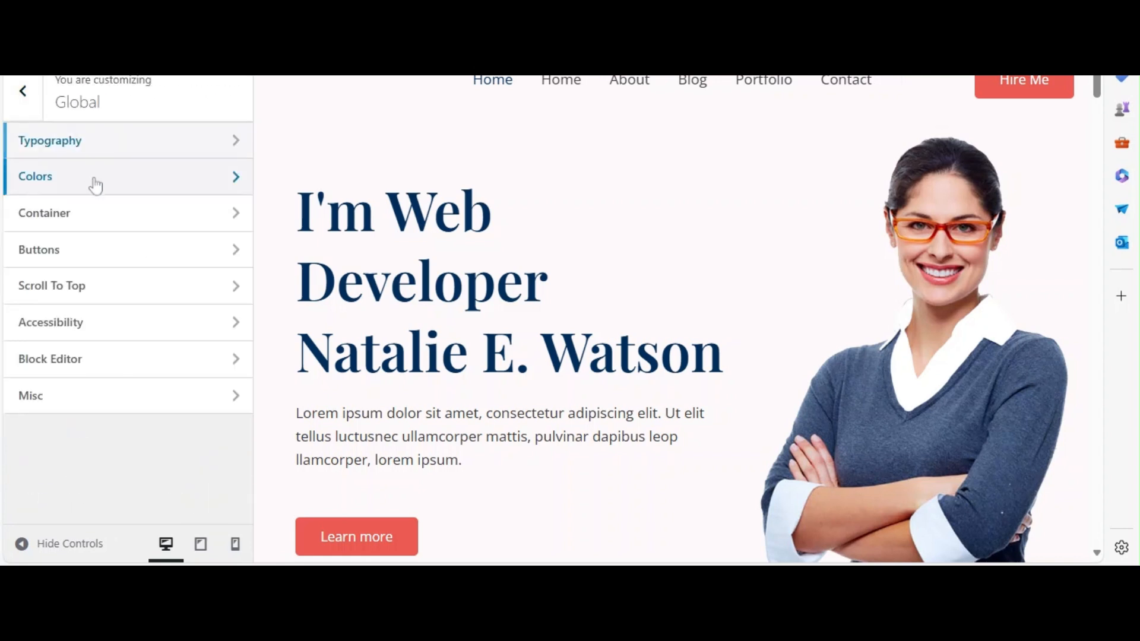
left_click(45, 212)
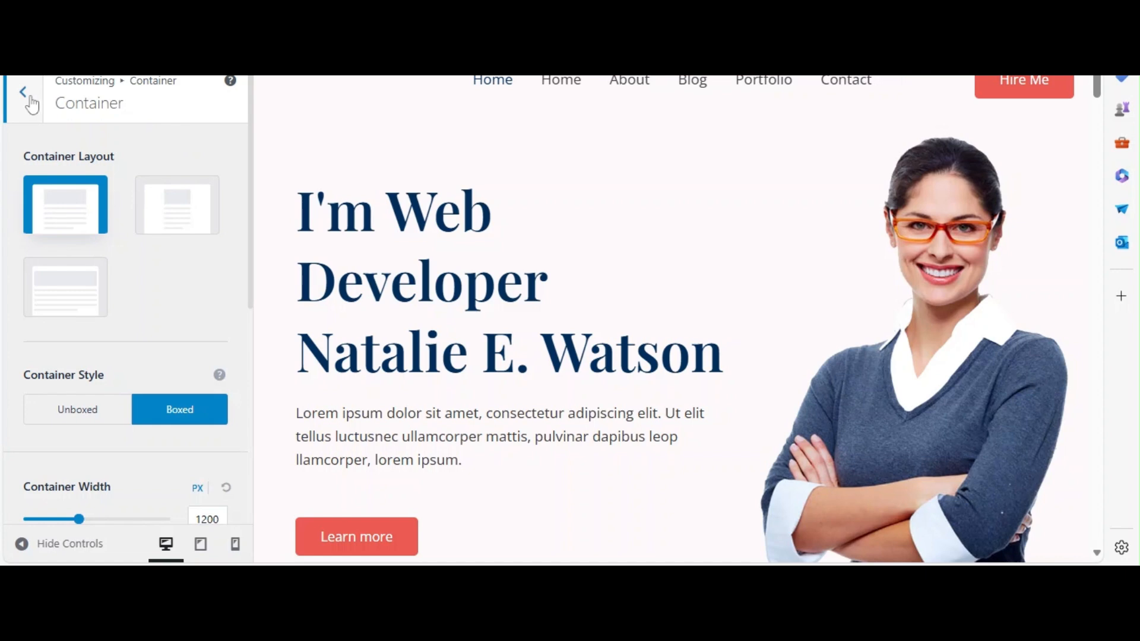
Return to the main settings list and browse the Sidebar and Header Builder panels.
left_click(24, 92)
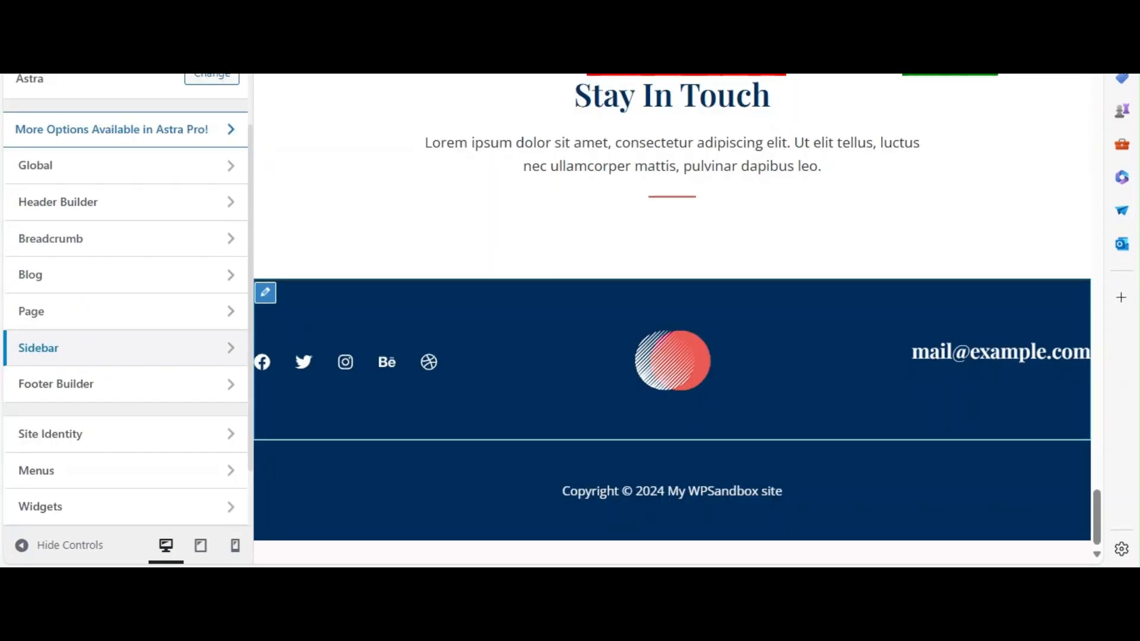
left_click(58, 202)
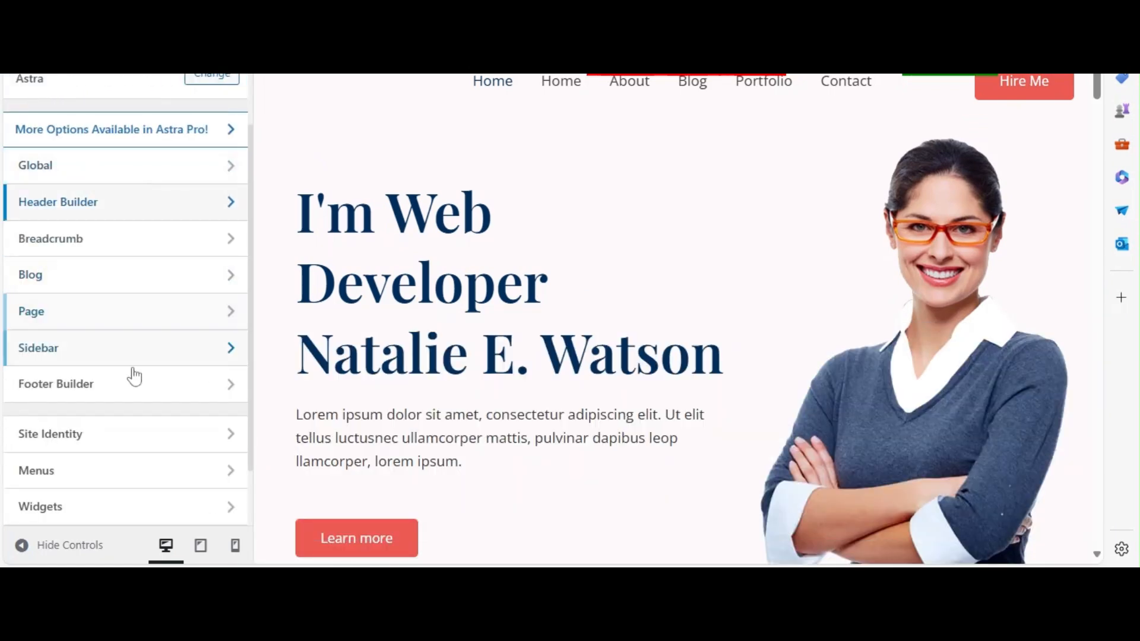
left_click(56, 383)
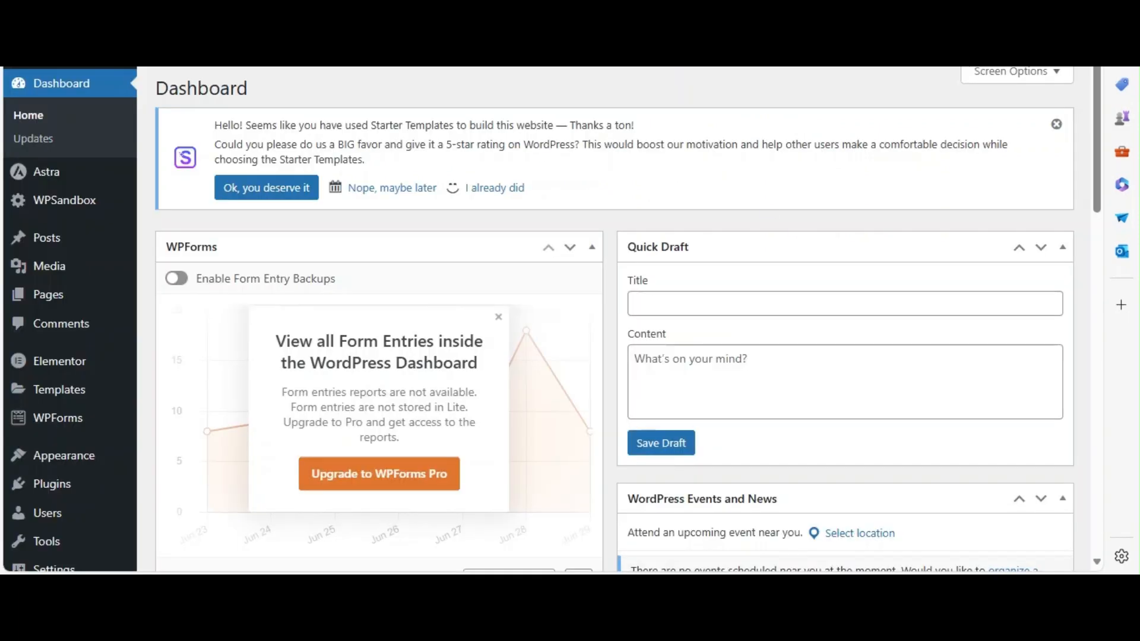
From the Pages list, start editing the Home front page with Elementor.
double_click(202, 88)
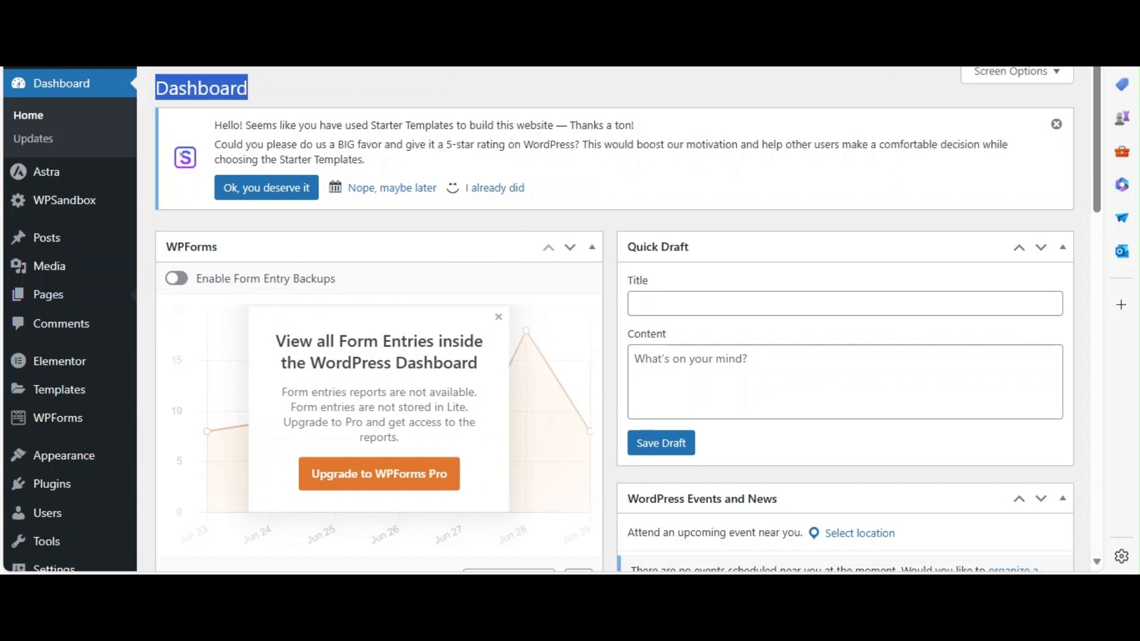
left_click(48, 294)
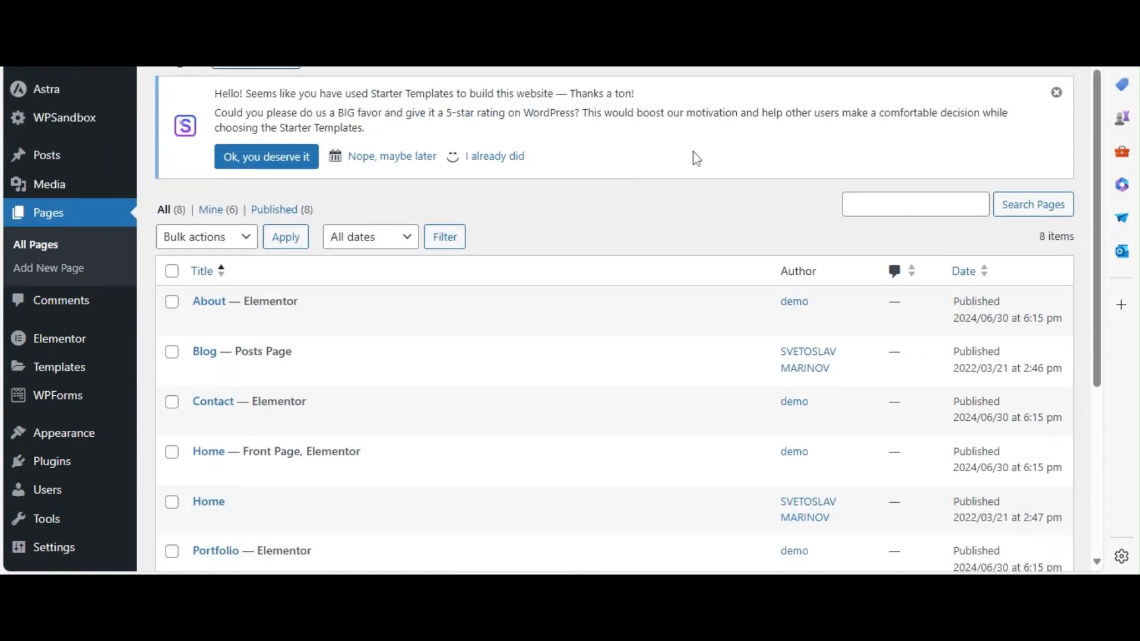
scroll("down", 3)
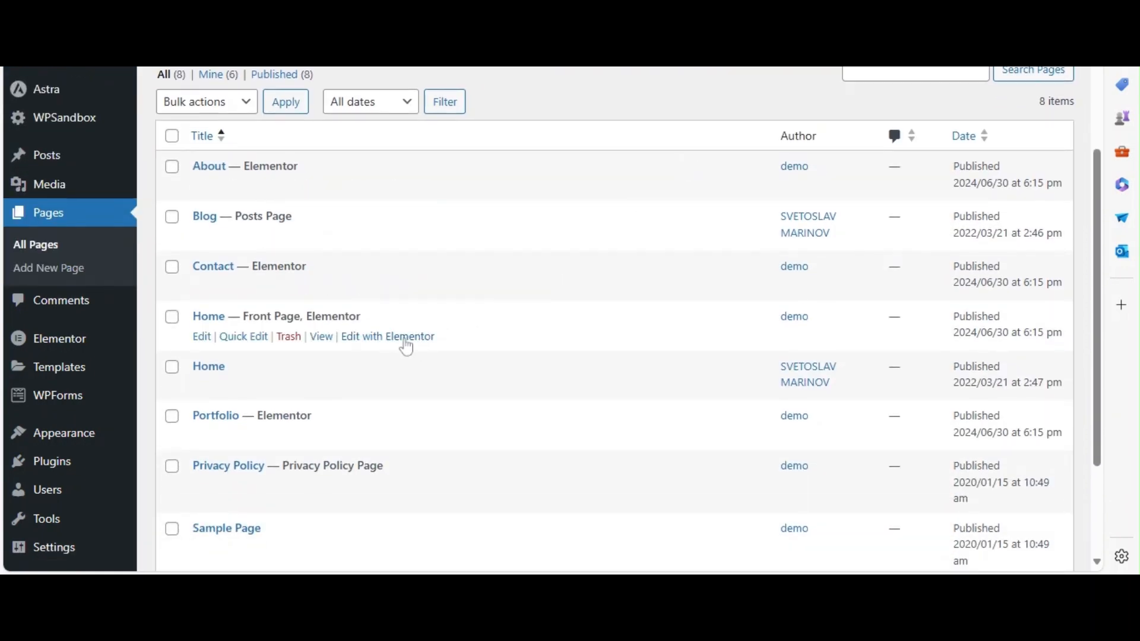
left_click(387, 336)
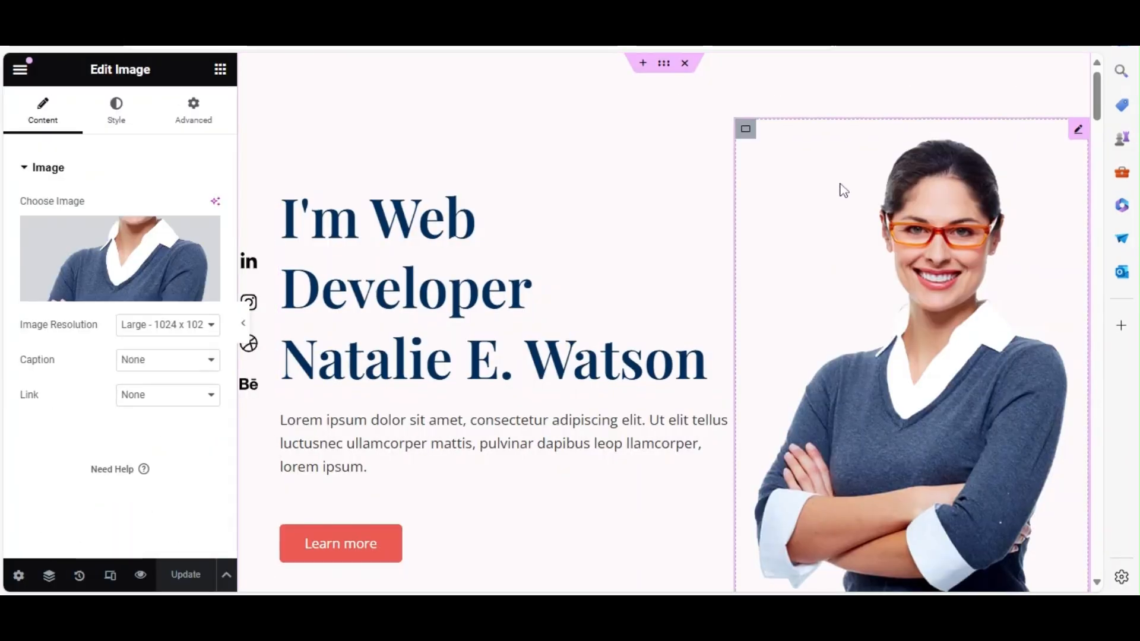
Style the hero heading dark green #165B00 at size 53, then leave the editor for the dashboard.
left_click(340, 542)
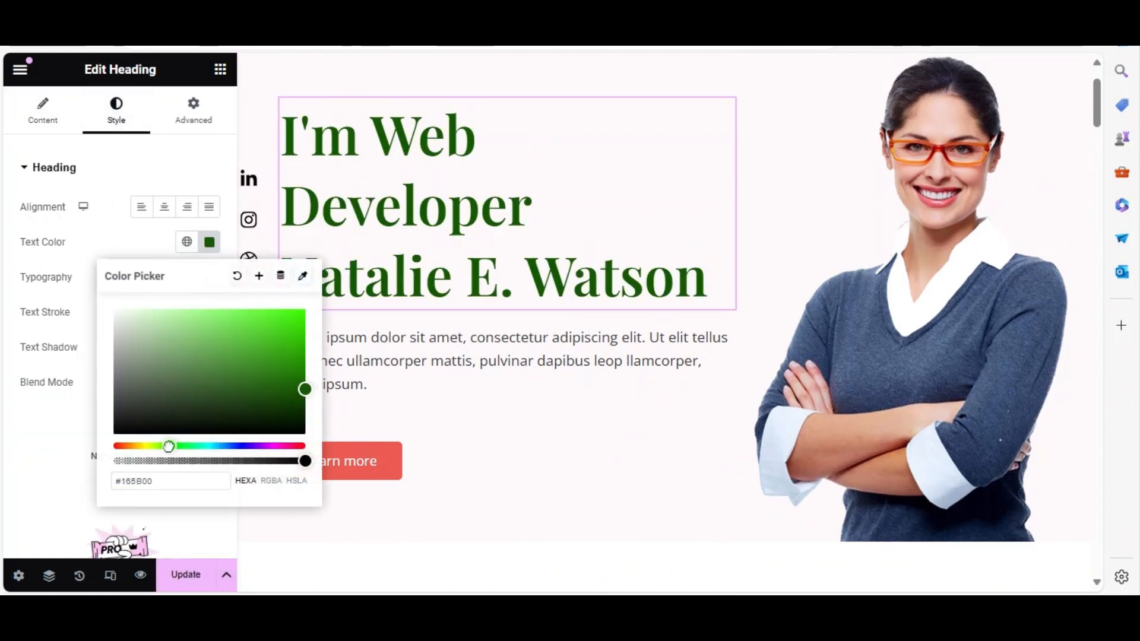
left_click(209, 277)
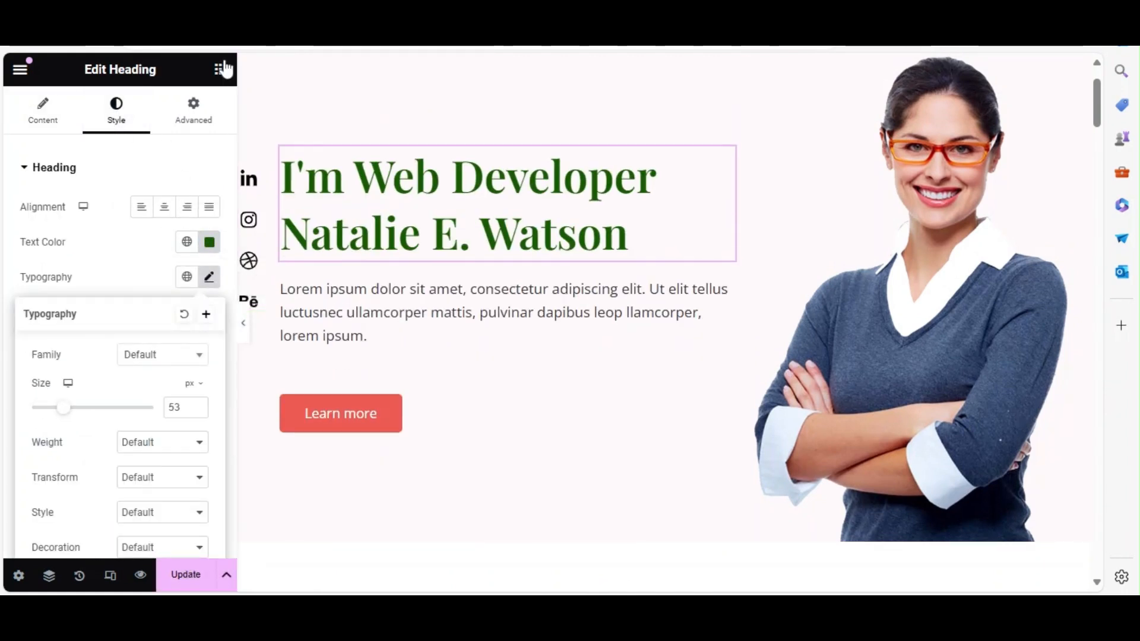
left_click(507, 429)
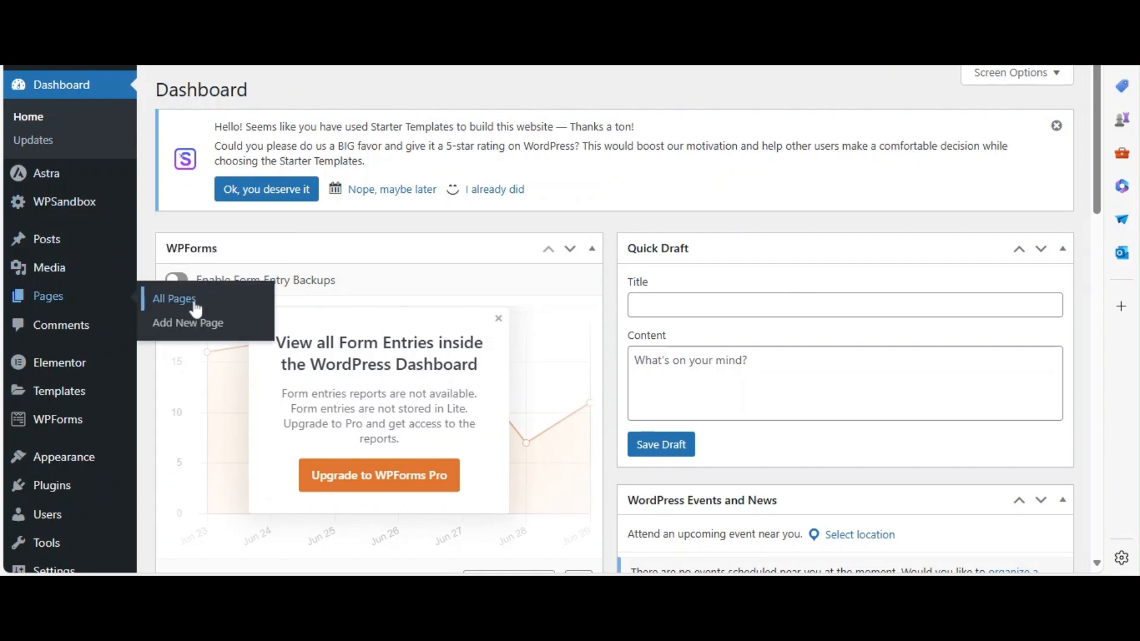
From All Pages, start editing the Portfolio page with Elementor.
left_click(174, 298)
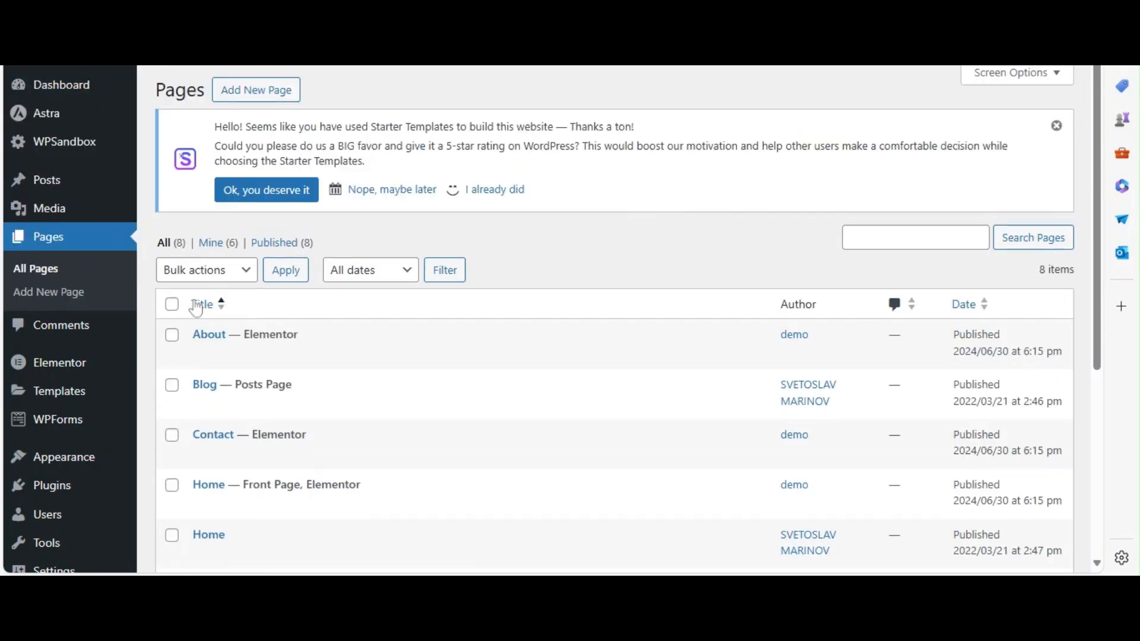
scroll("down", 3)
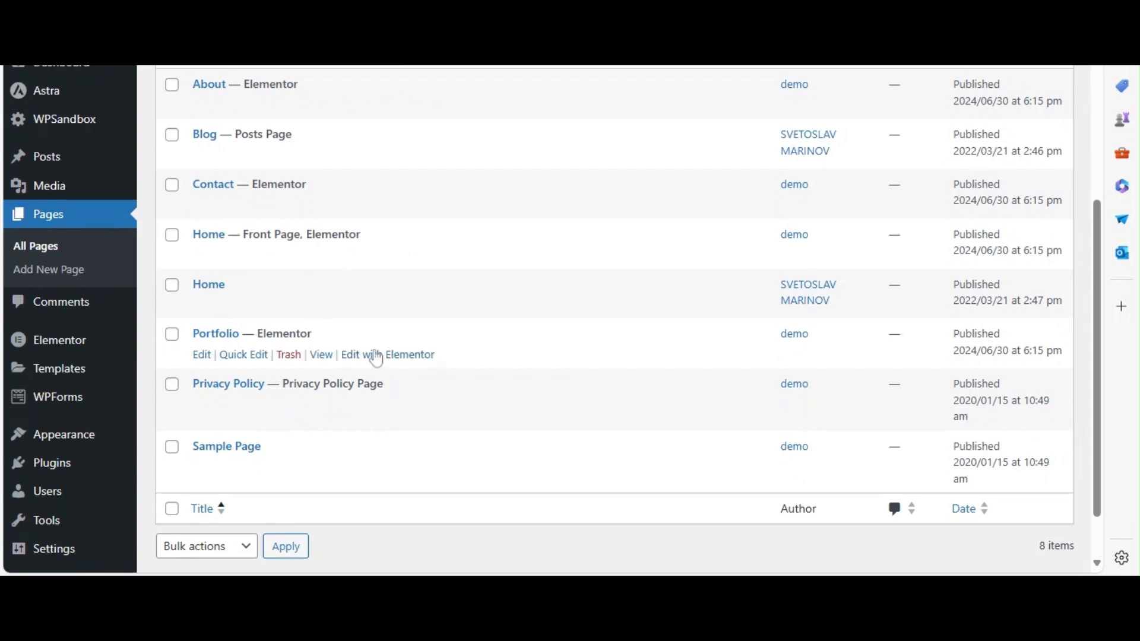
left_click(389, 355)
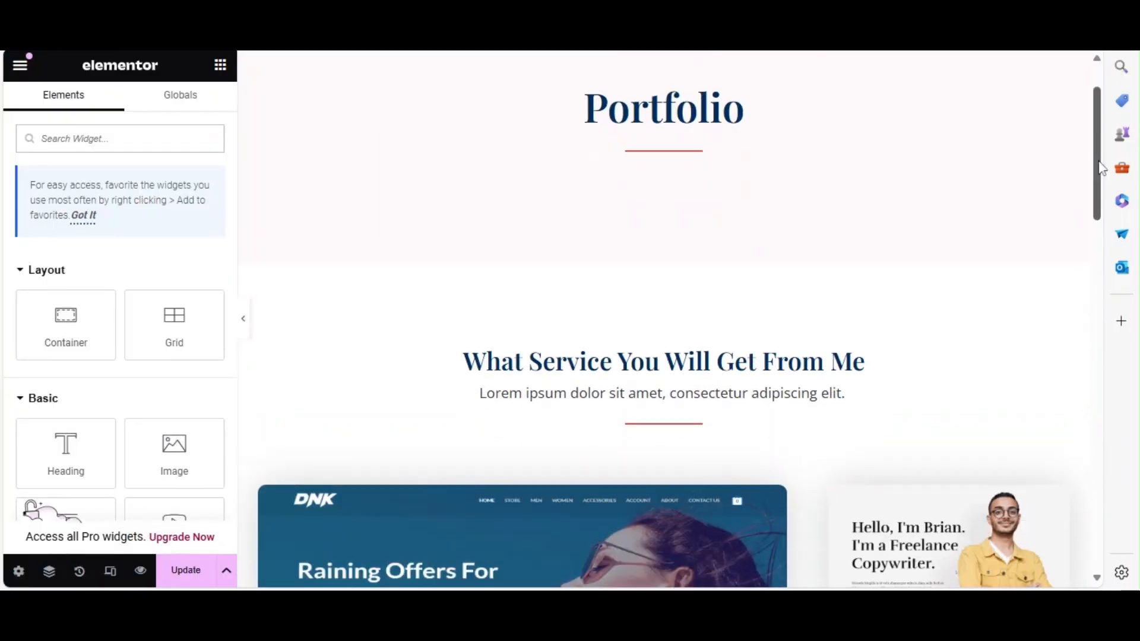
Scroll the Portfolio page's project images in Elementor and return to the dashboard.
scroll("down", 3)
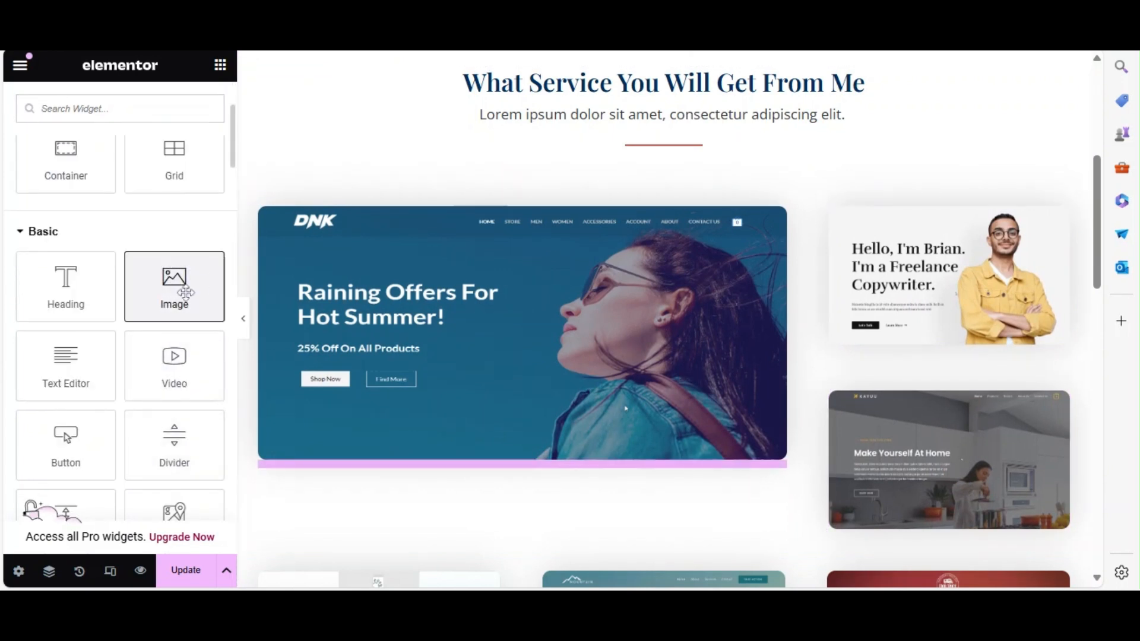
left_click(174, 286)
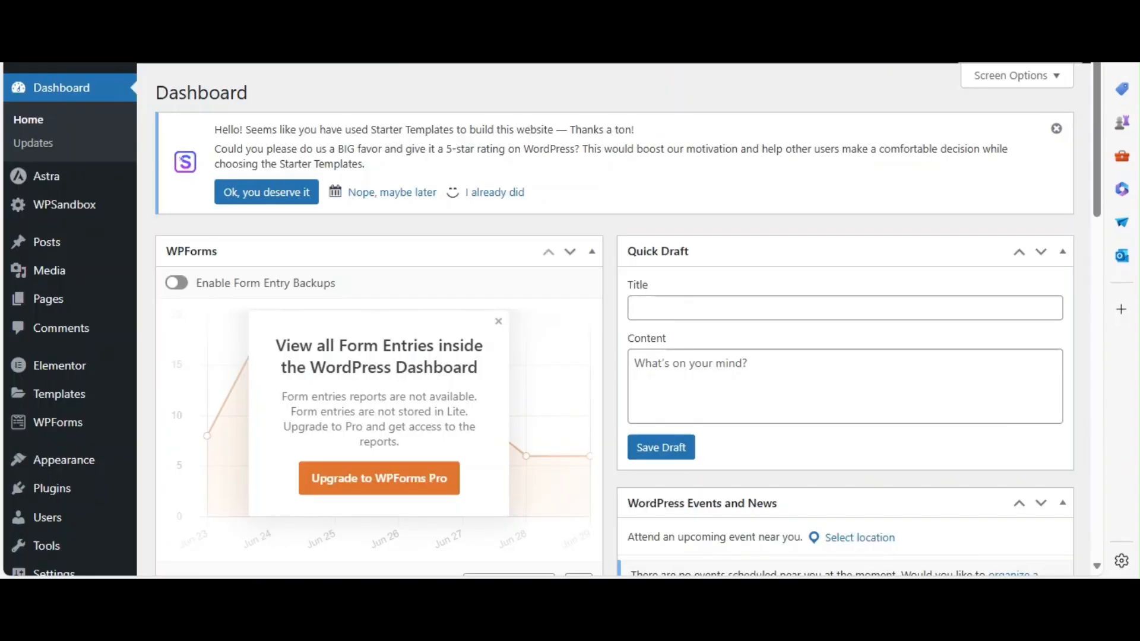
mouse_move(279, 95)
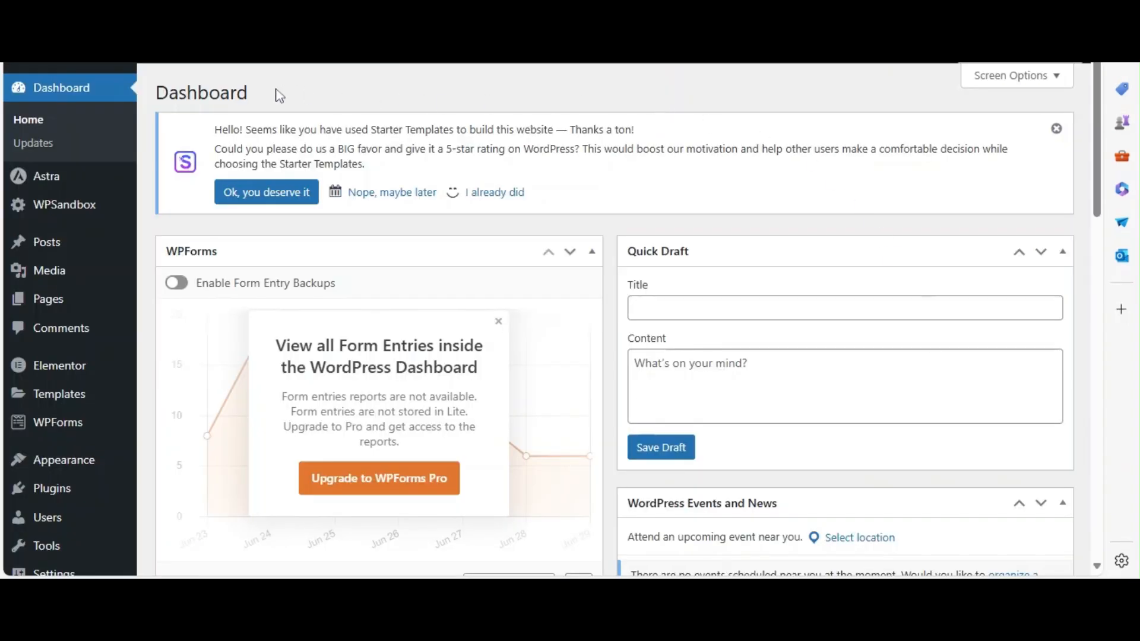
View WPForms' All Forms overview listing the Simple Contact Form, then return to the dashboard.
double_click(201, 92)
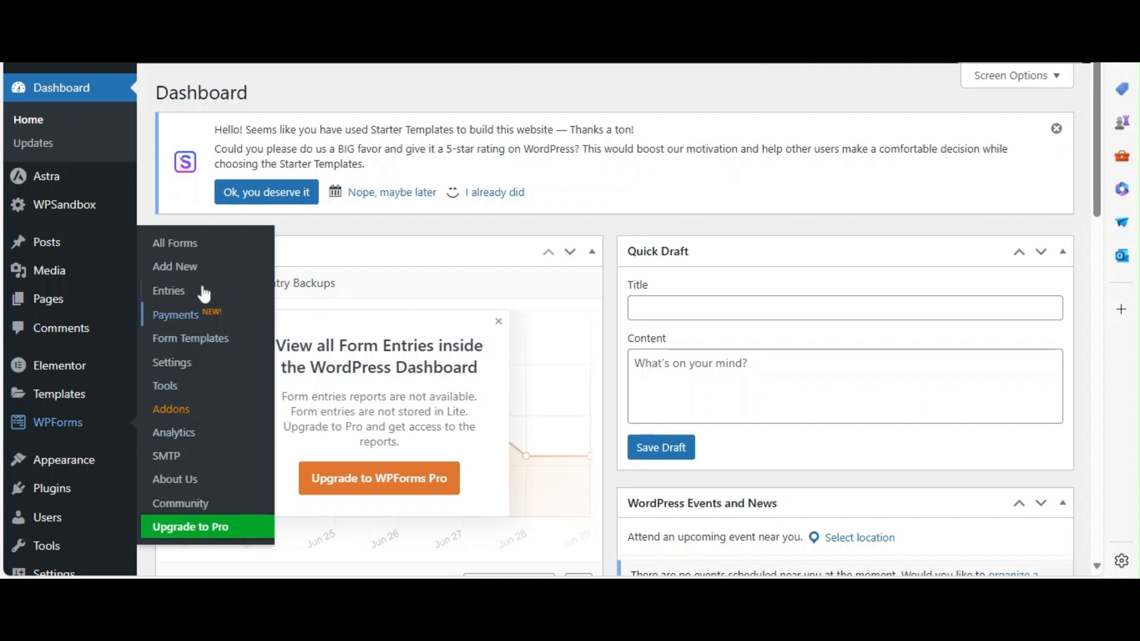
left_click(175, 242)
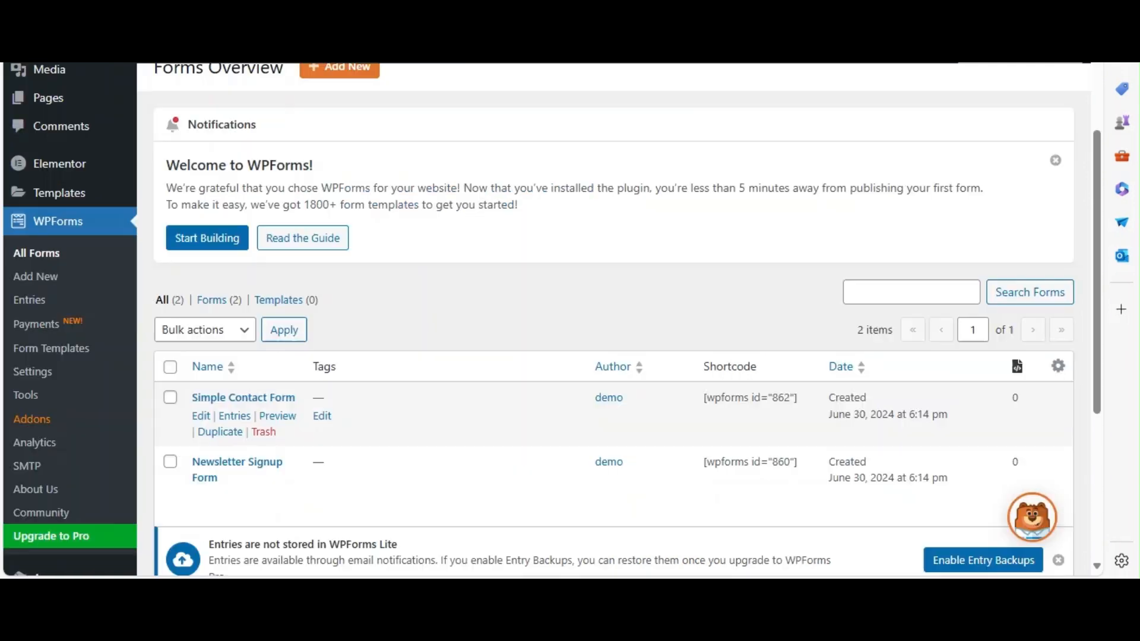
mouse_move(836, 361)
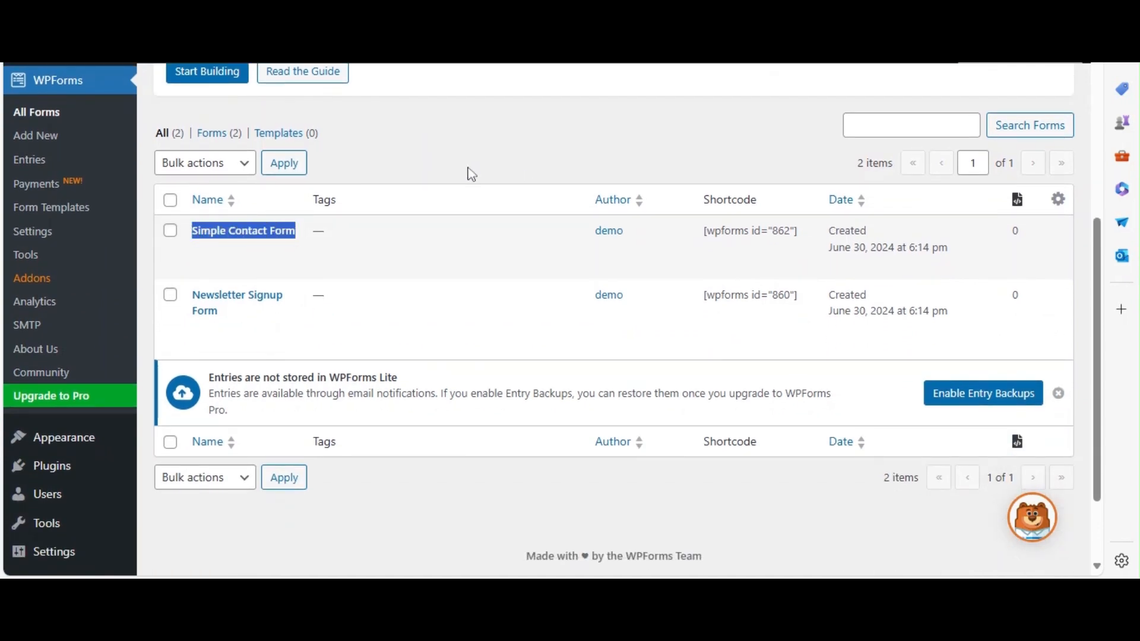
mouse_move(242, 230)
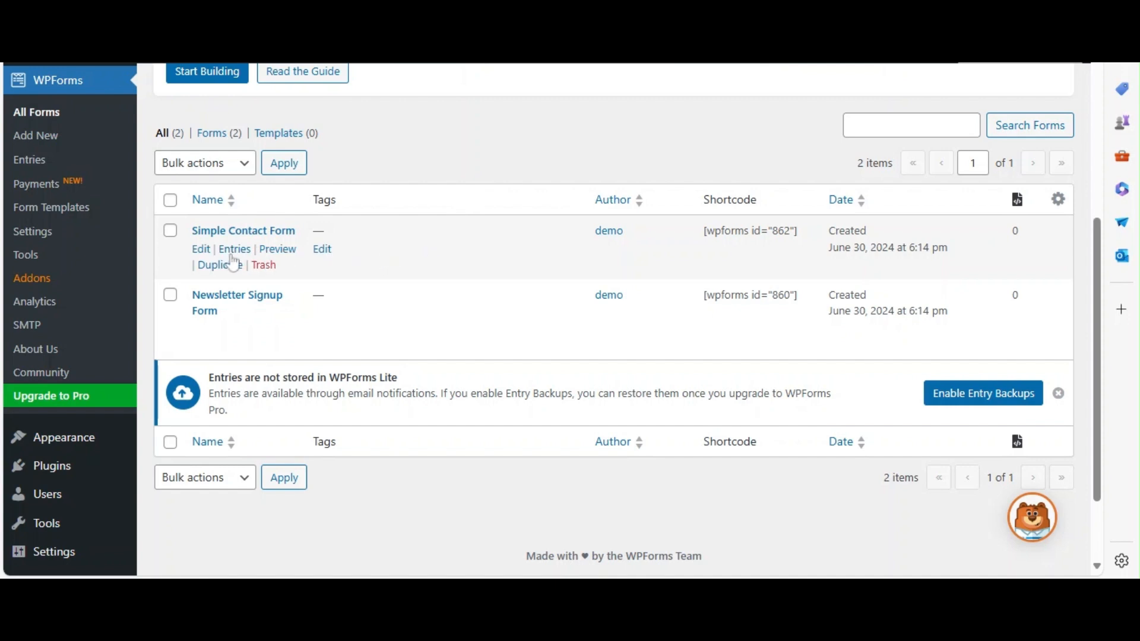
mouse_move(456, 469)
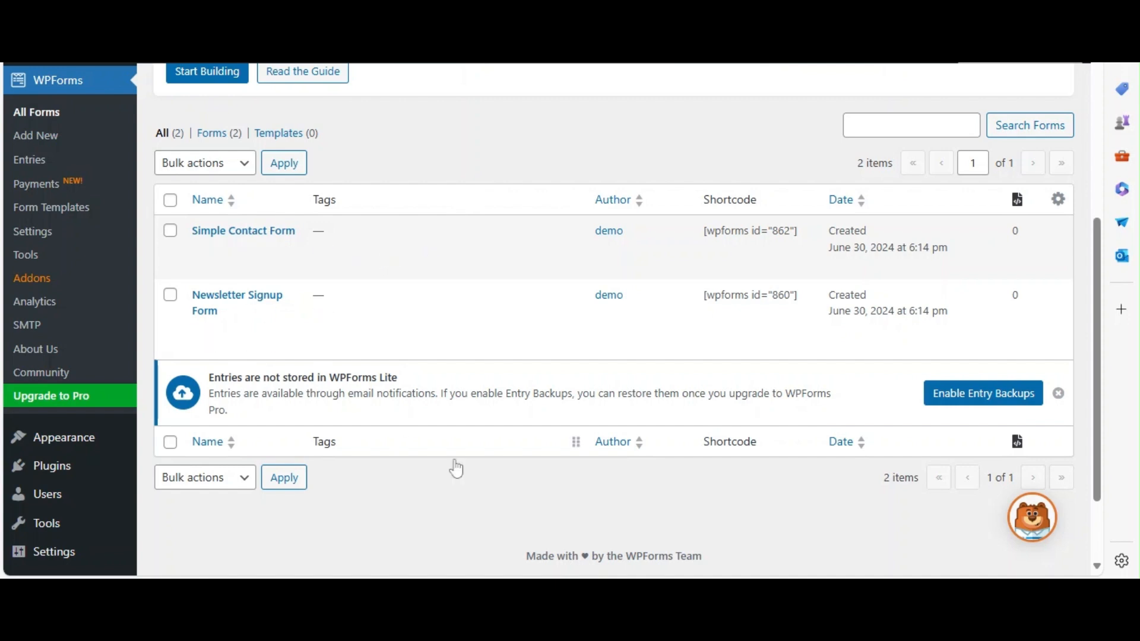
left_click(61, 85)
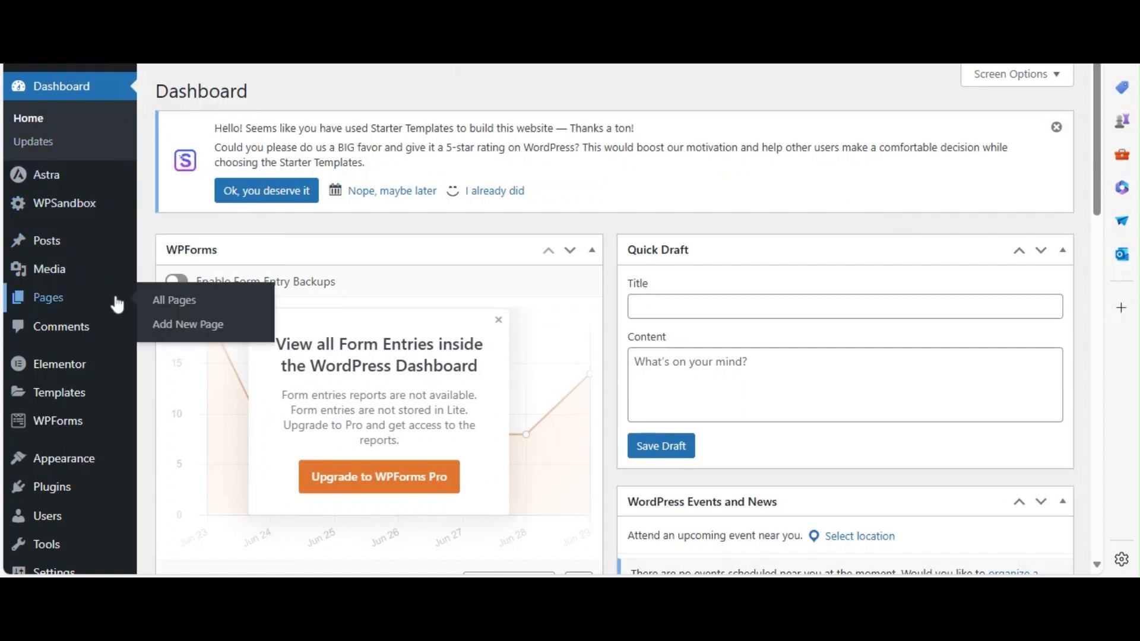
mouse_move(174, 300)
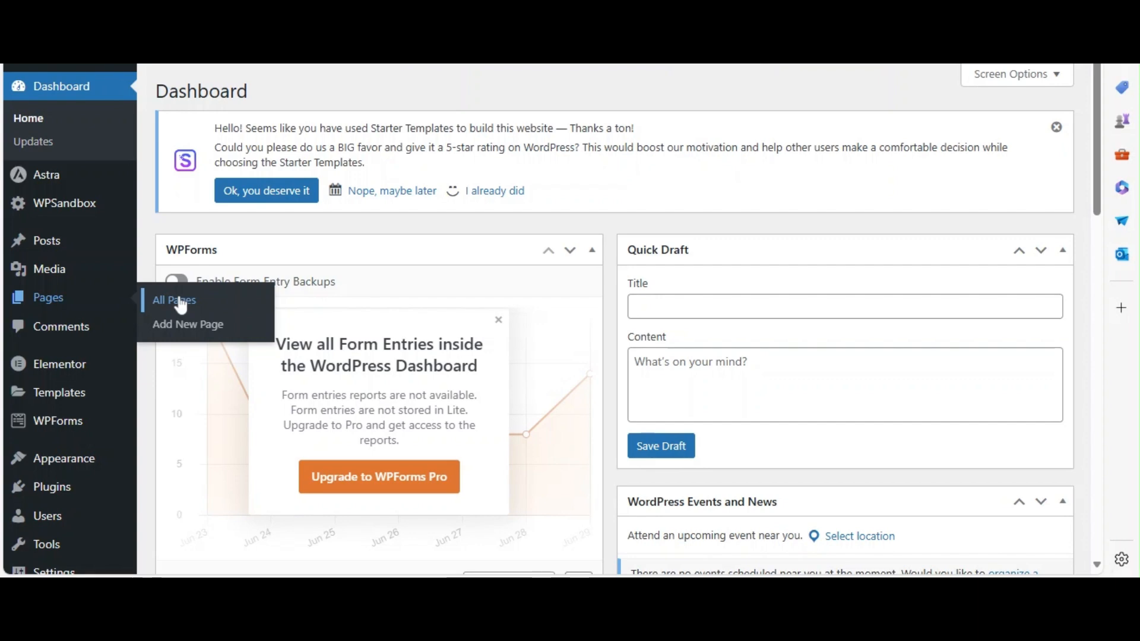
Bring up the All Pages list to locate the Contact page.
left_click(173, 299)
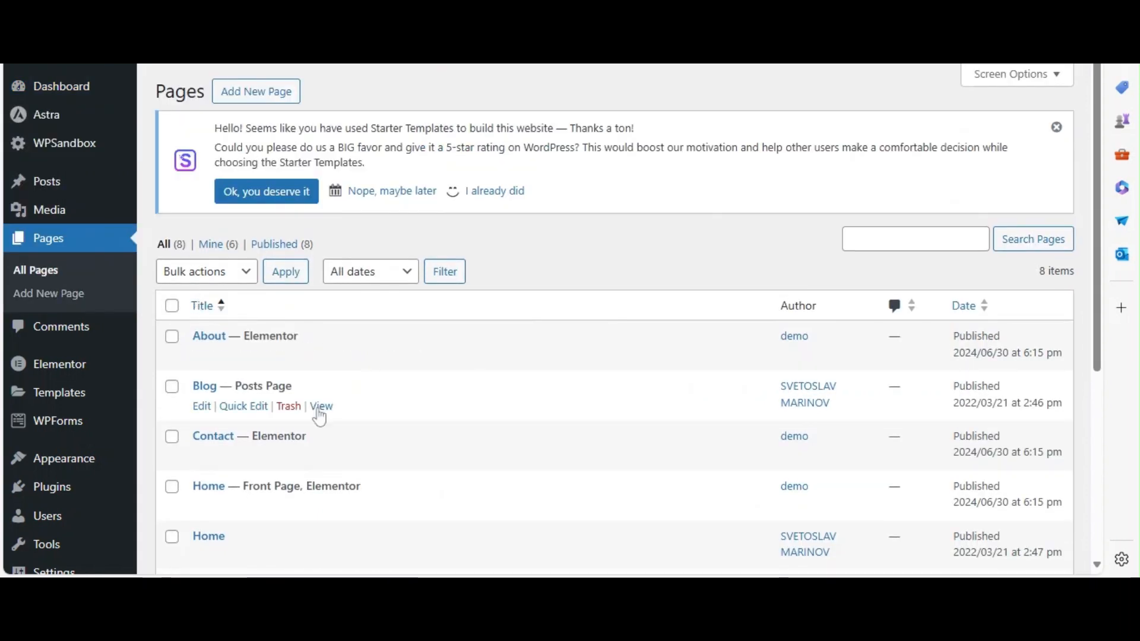
mouse_move(546, 509)
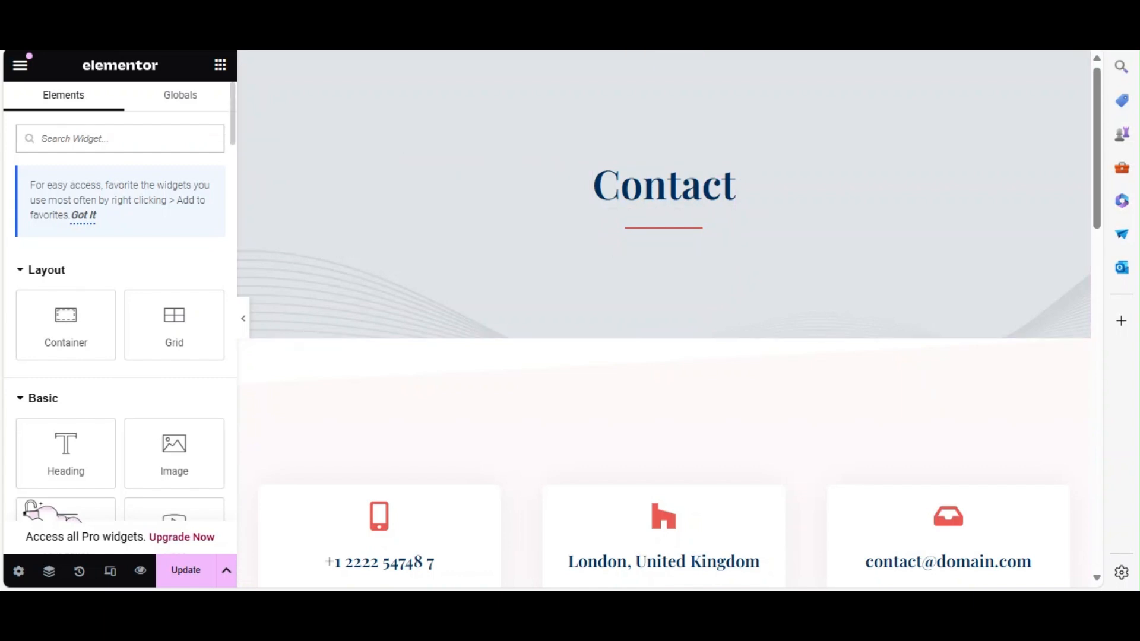
Search the Elementor widget panel for 'wpfo' to find the WPForms widget.
type("wpfo")
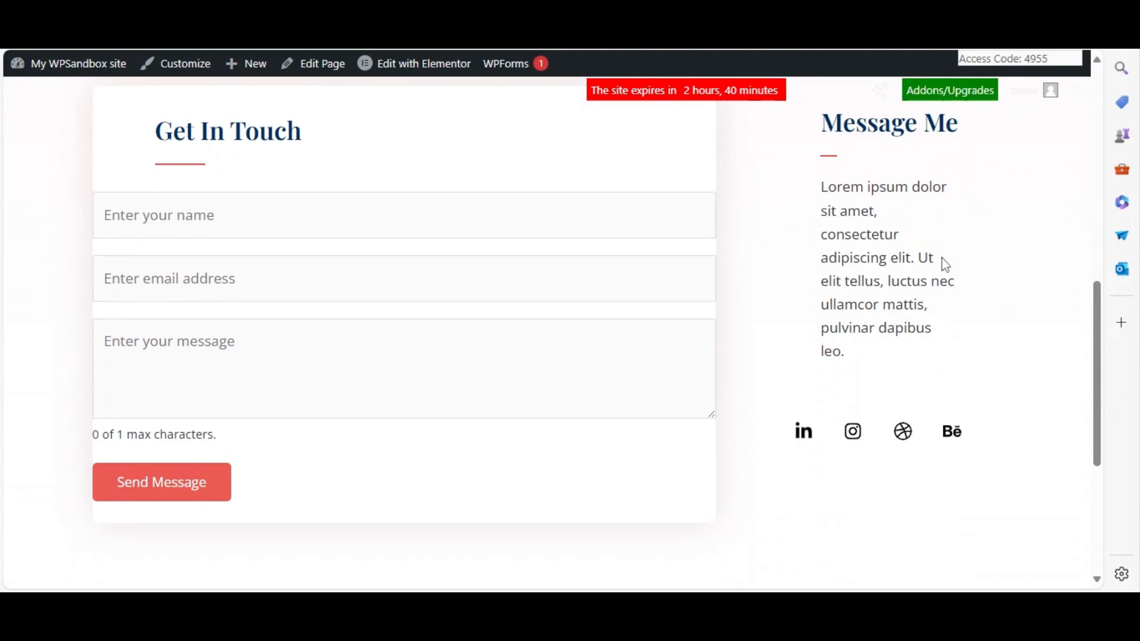
Preview the home page responsively at desktop, tablet and mobile widths, trying the collapsed mobile menu.
left_click(423, 63)
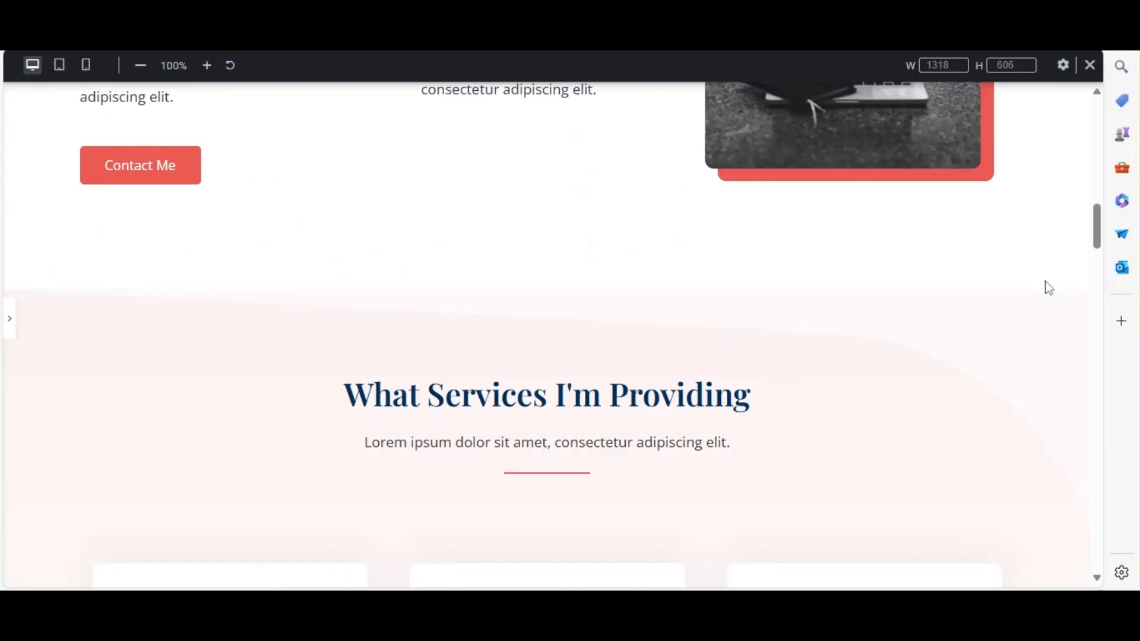
scroll("up", 3)
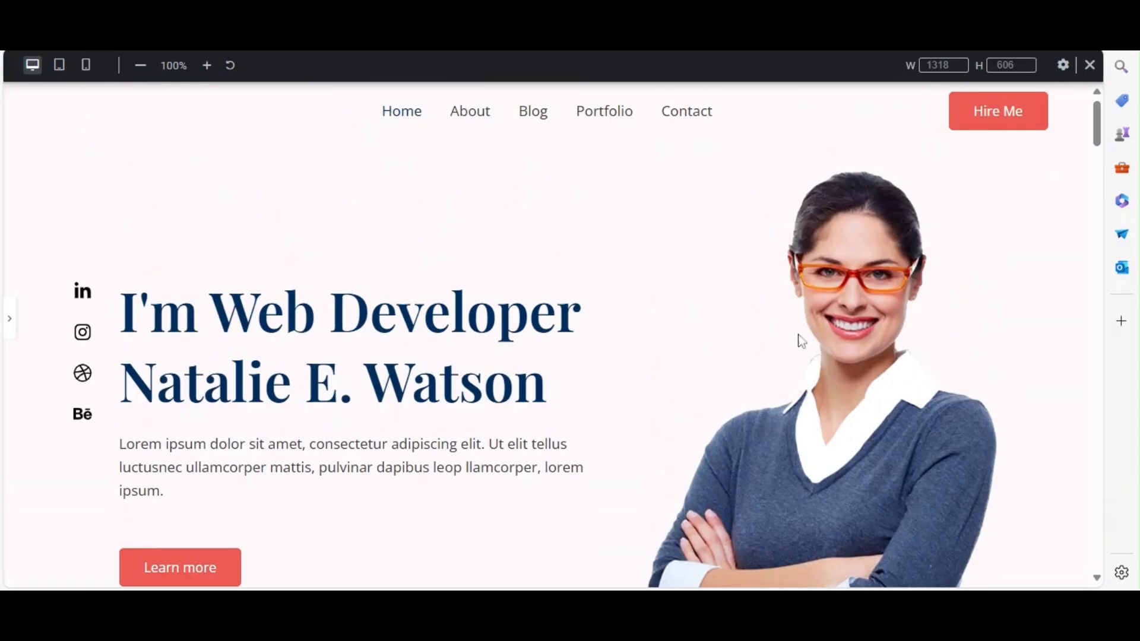
mouse_move(313, 198)
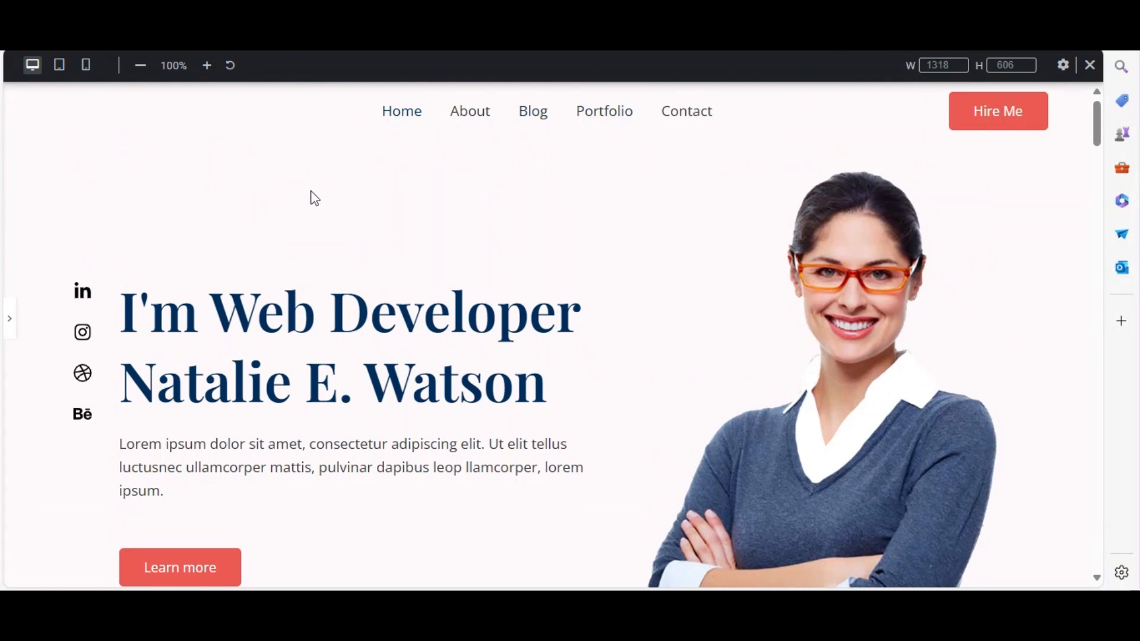
left_click(85, 65)
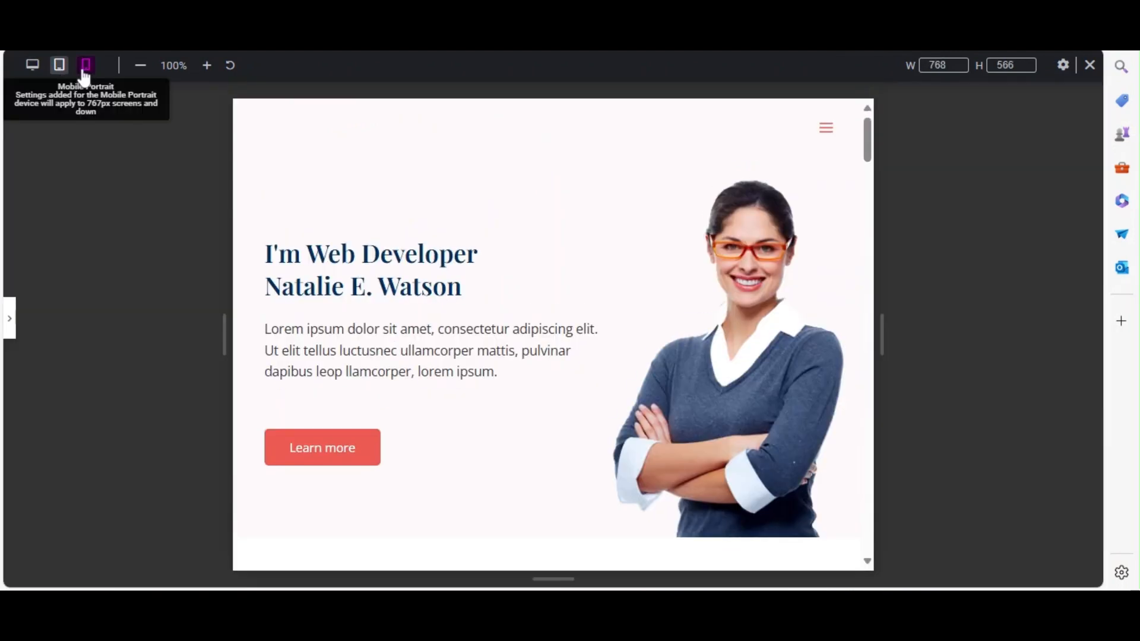
left_click(86, 64)
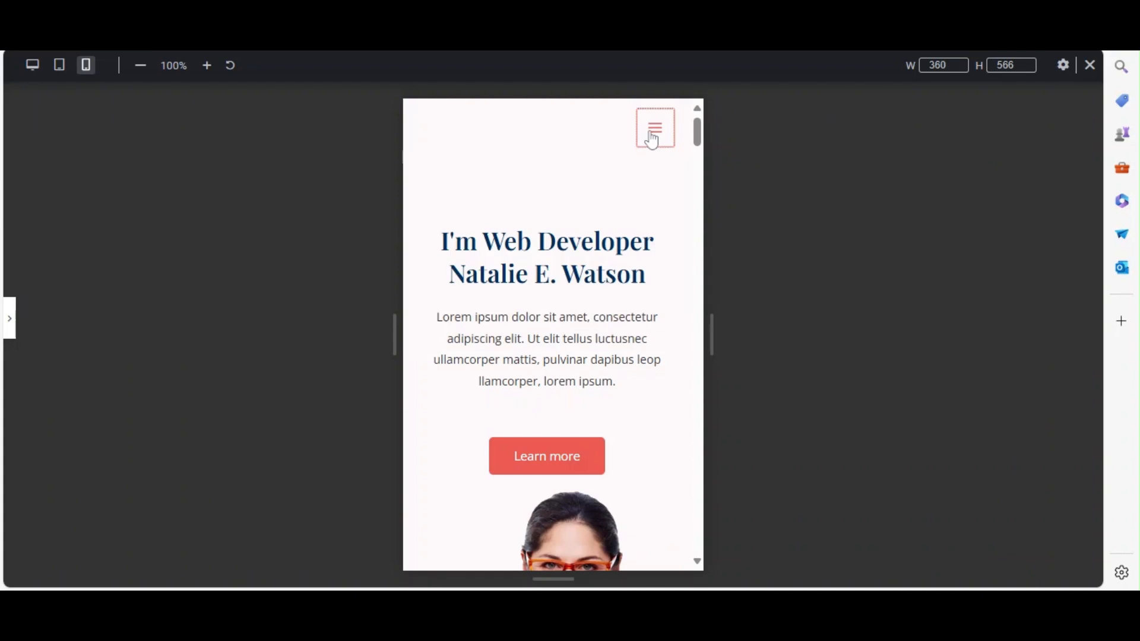
left_click(32, 65)
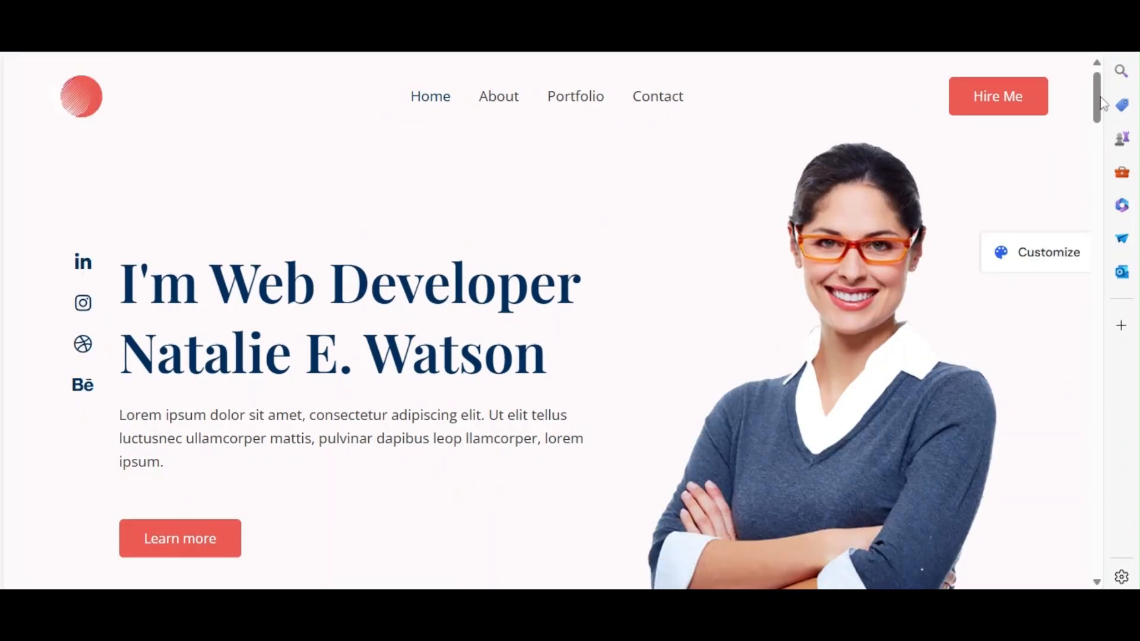
scroll("down", 3)
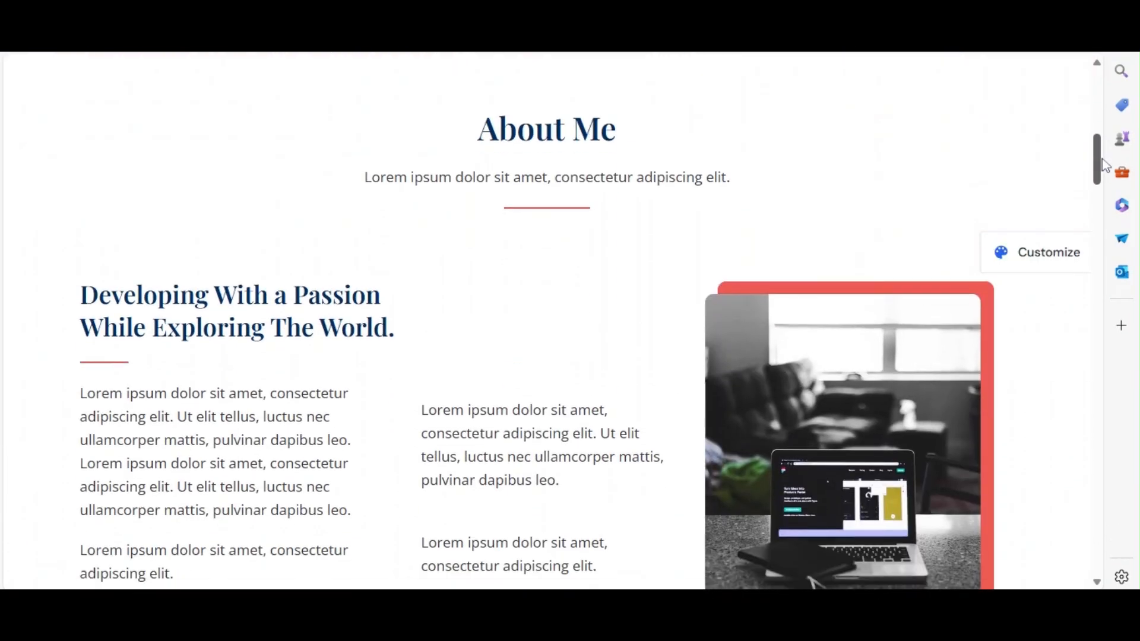
scroll("down", 3)
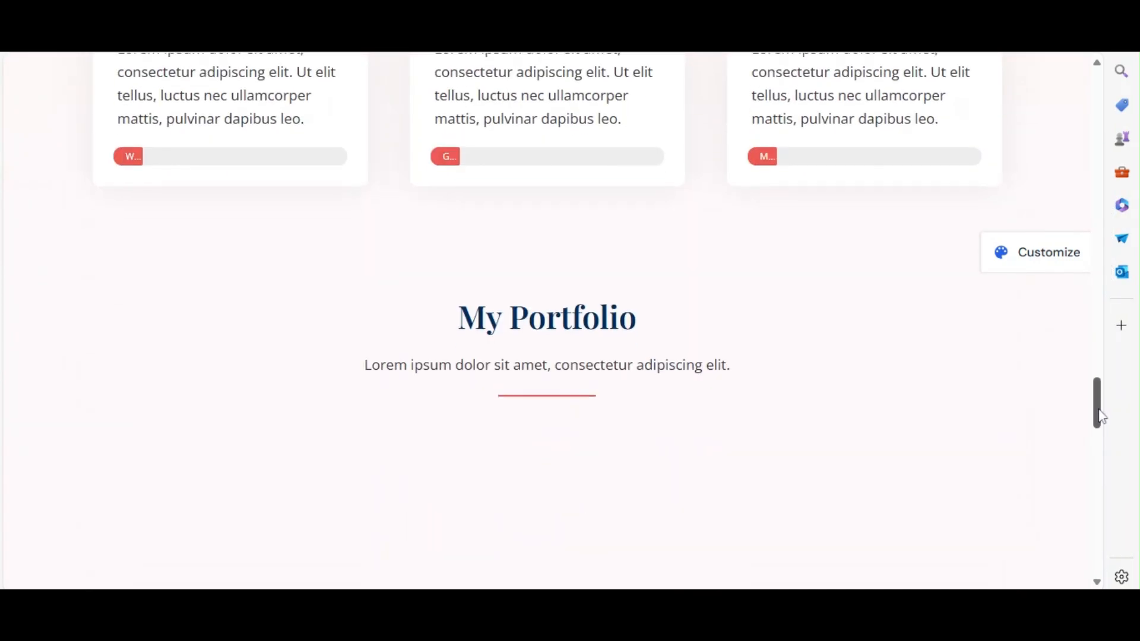
scroll("down", 3)
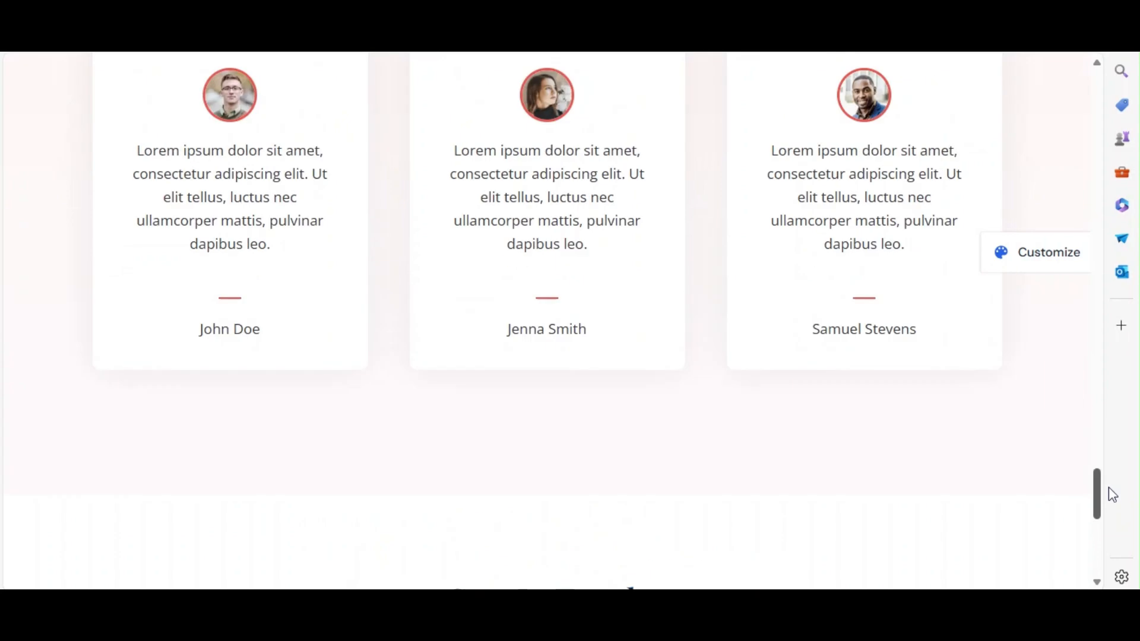
scroll("up", 3)
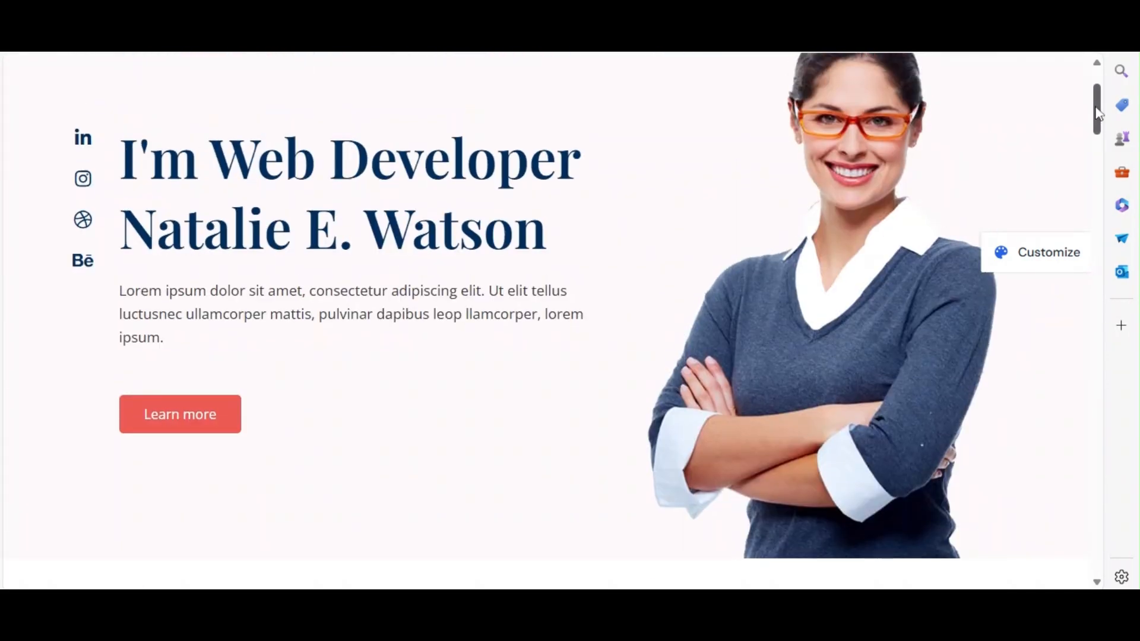